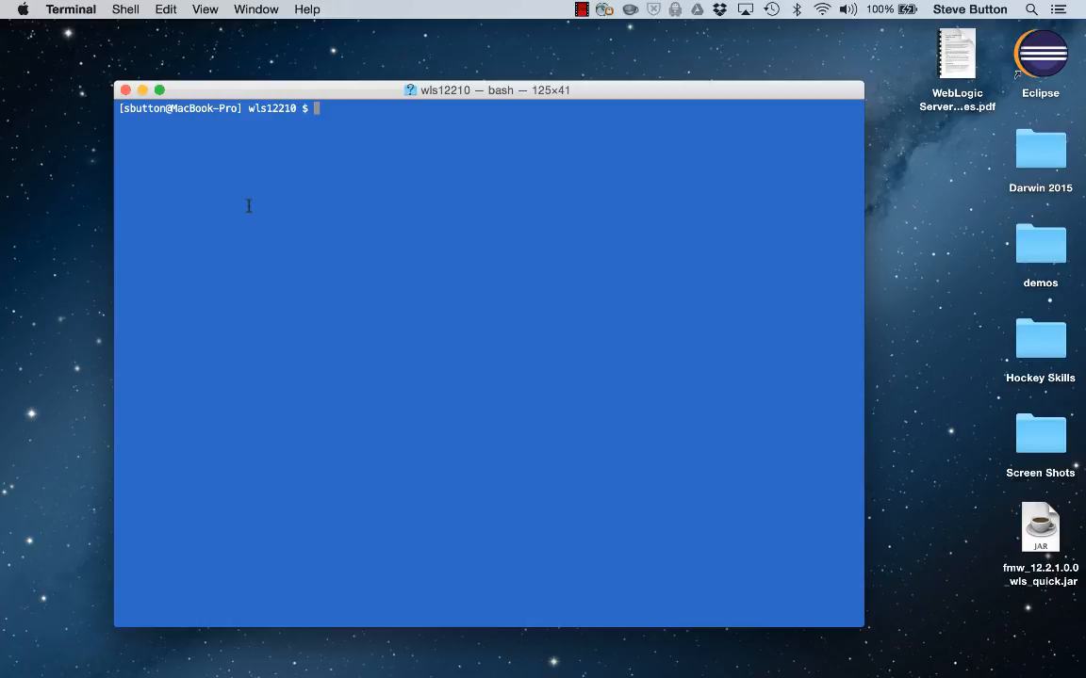
# List the WebLogic home with ls -al and run ./wlserver/server/bin/eclipse.sh.
pyautogui.write('ls -al')
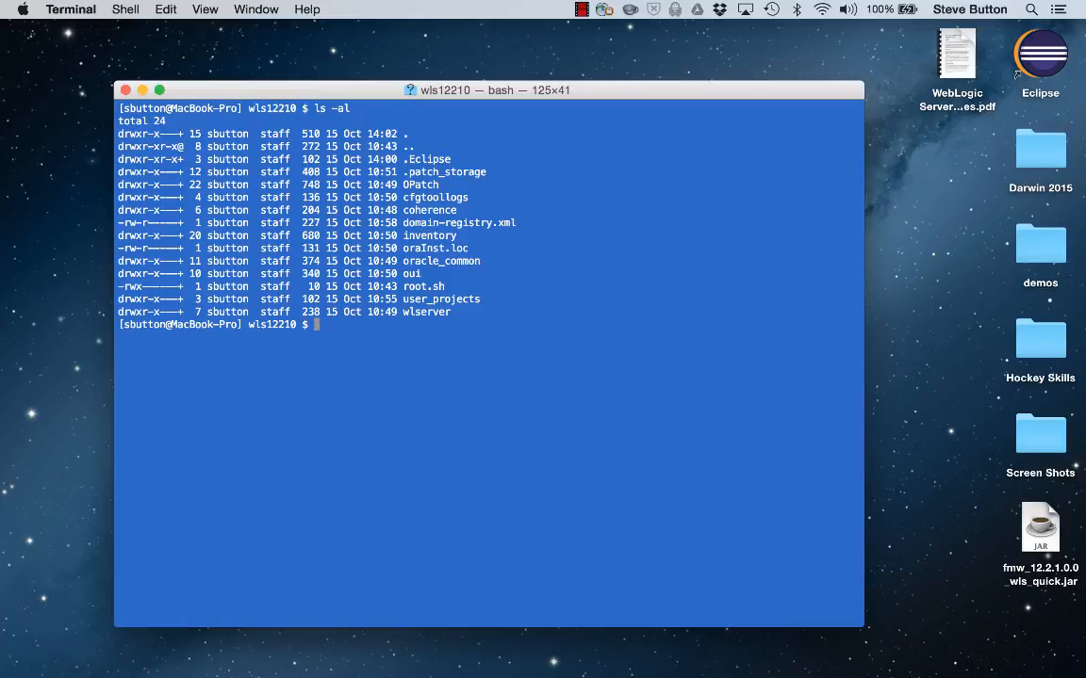
pyautogui.write('./wlserver/ser')
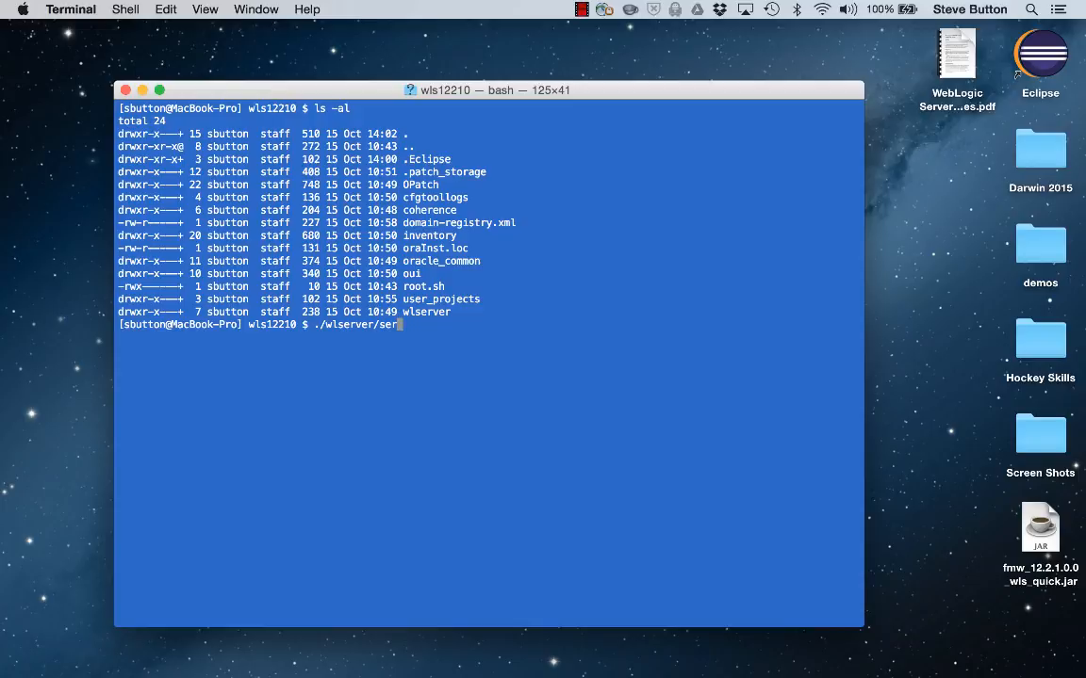
pyautogui.write('ver/bin')
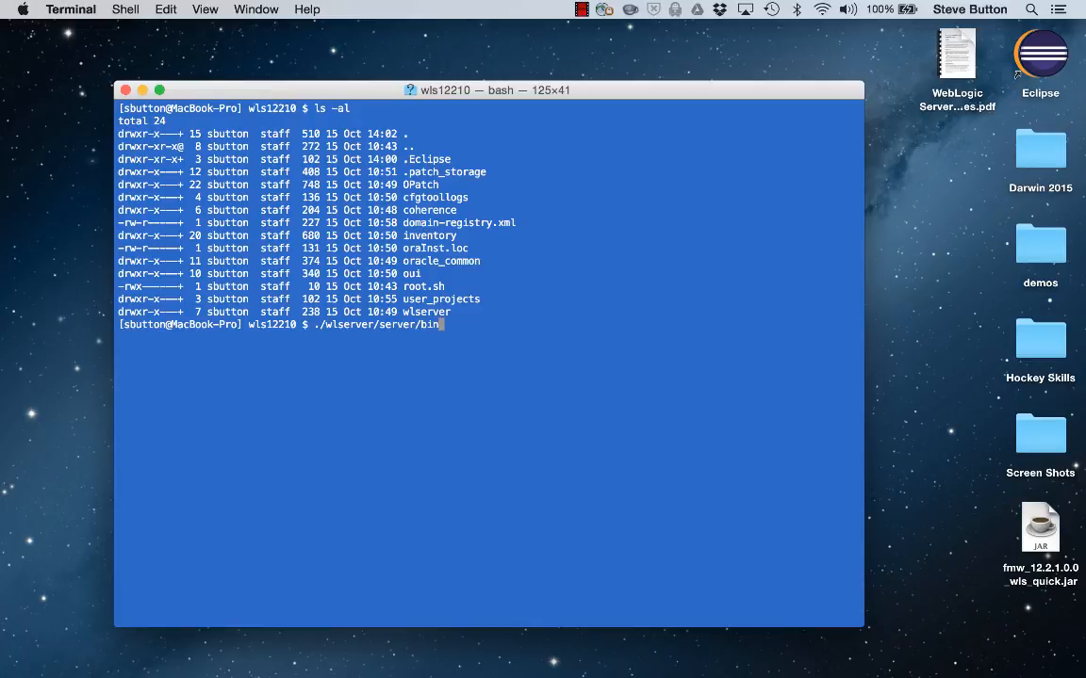
pyautogui.write('/eclipse.sh')
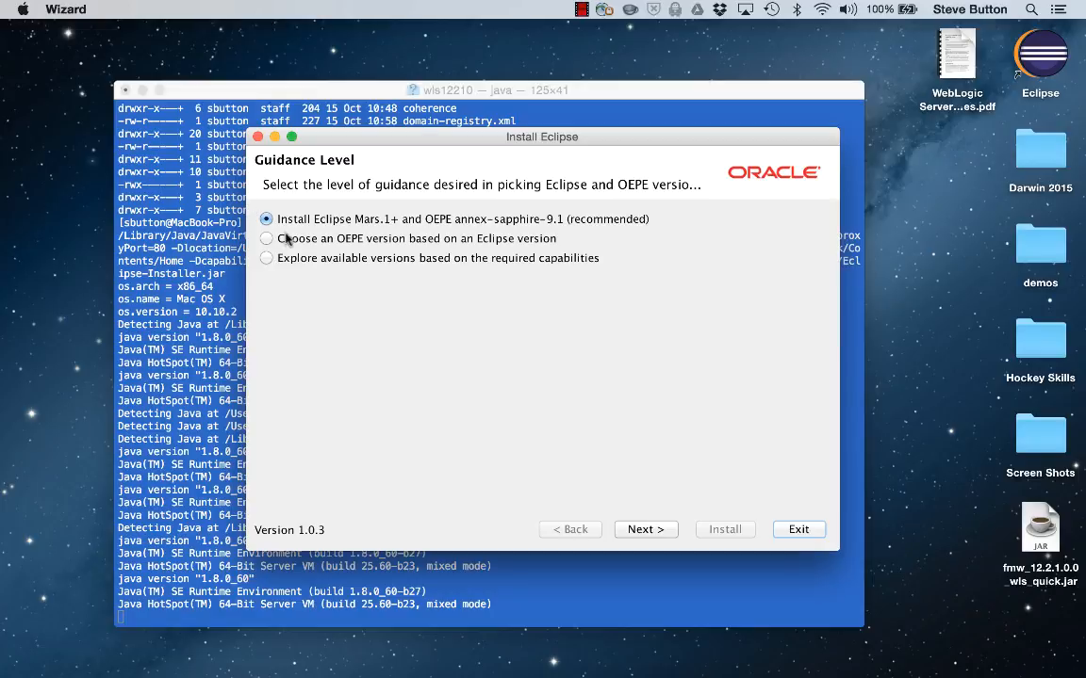
# Explore versions by capability, requiring Java 8, Maven, Oracle Cloud and WebLogic Server 12.2.1.
pyautogui.click(267, 259)
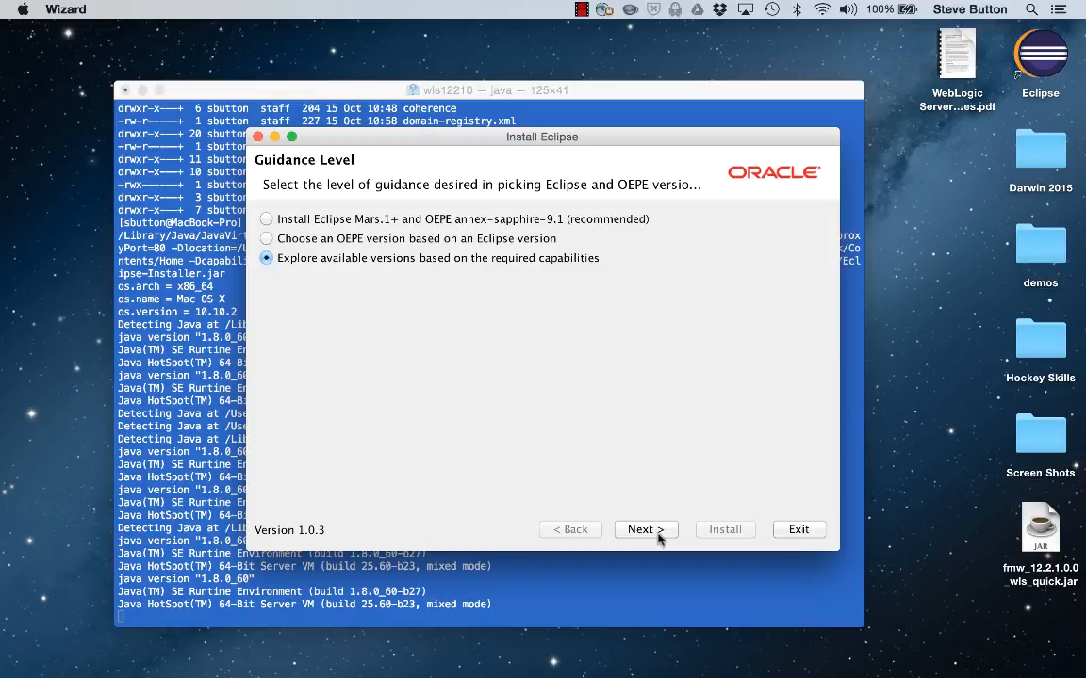
pyautogui.click(646, 529)
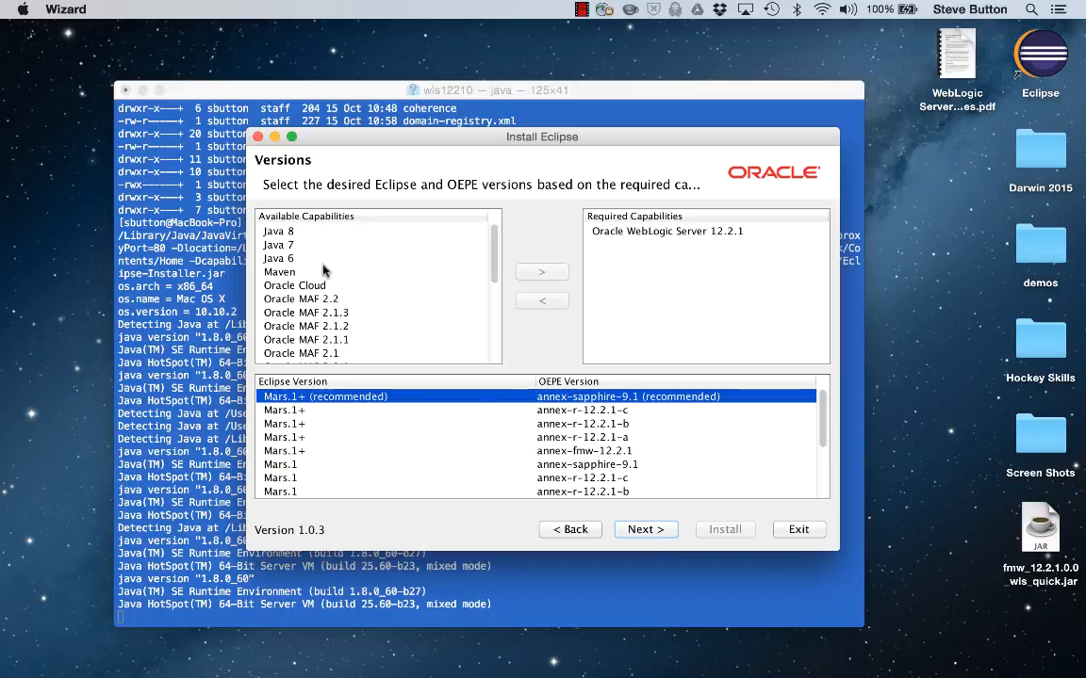
pyautogui.moveTo(641, 238)
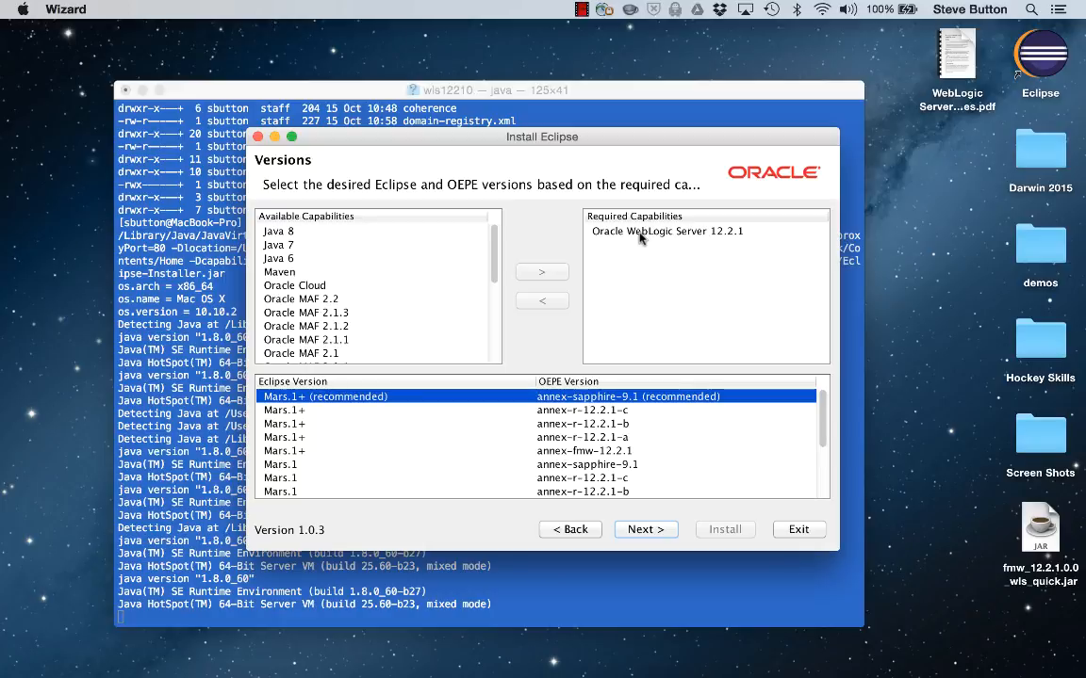
pyautogui.click(278, 231)
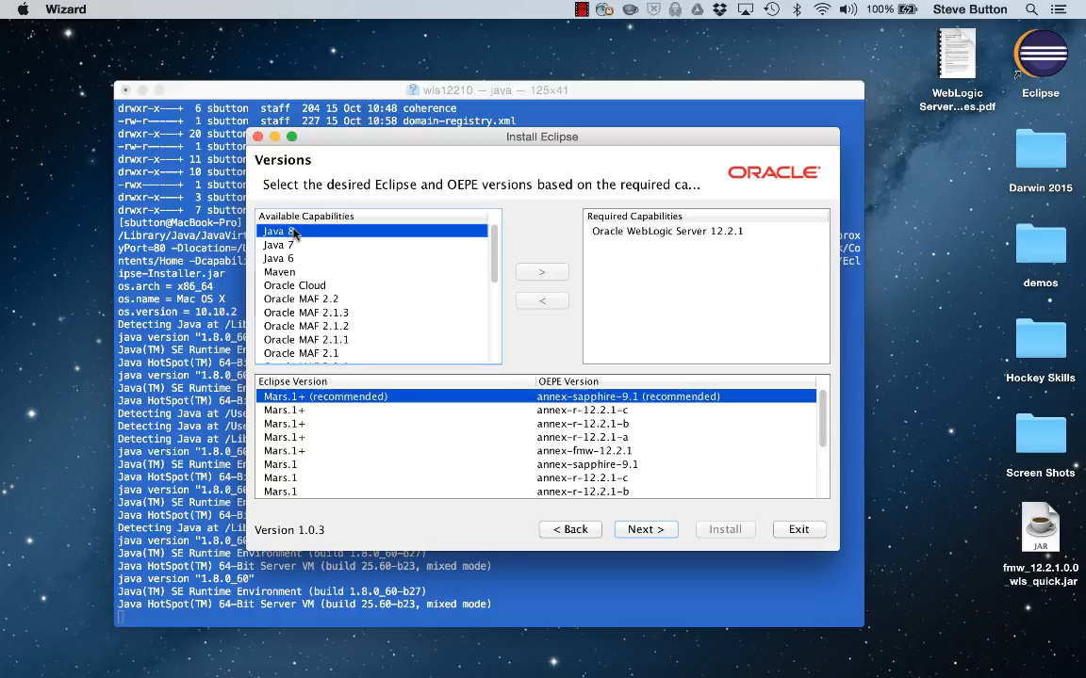
pyautogui.click(541, 272)
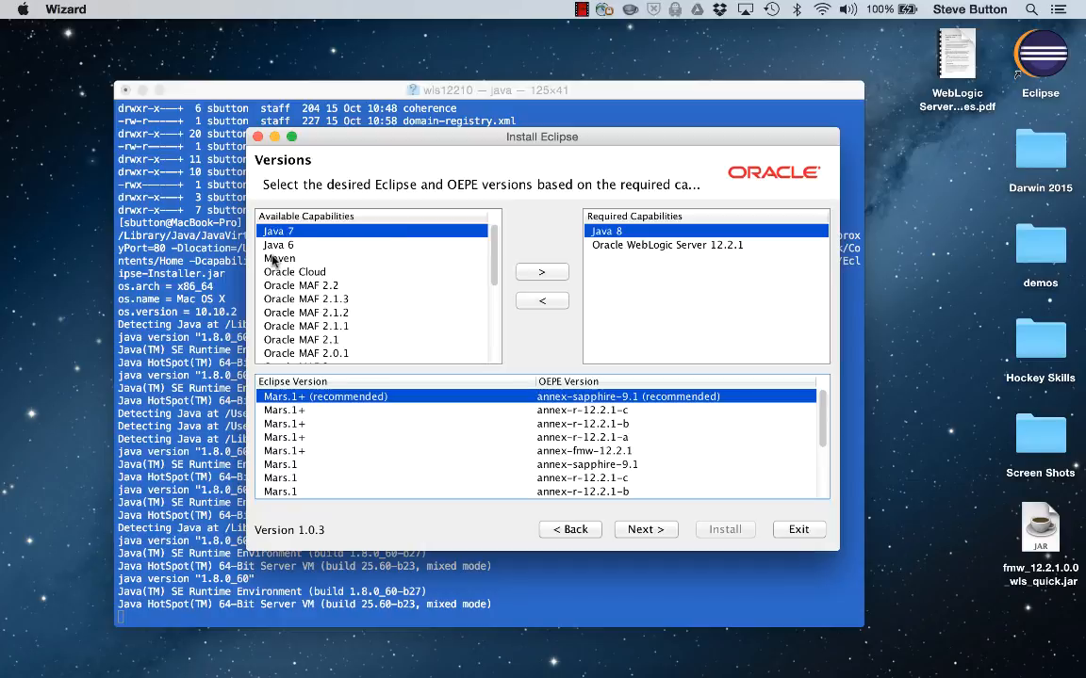
pyautogui.click(542, 273)
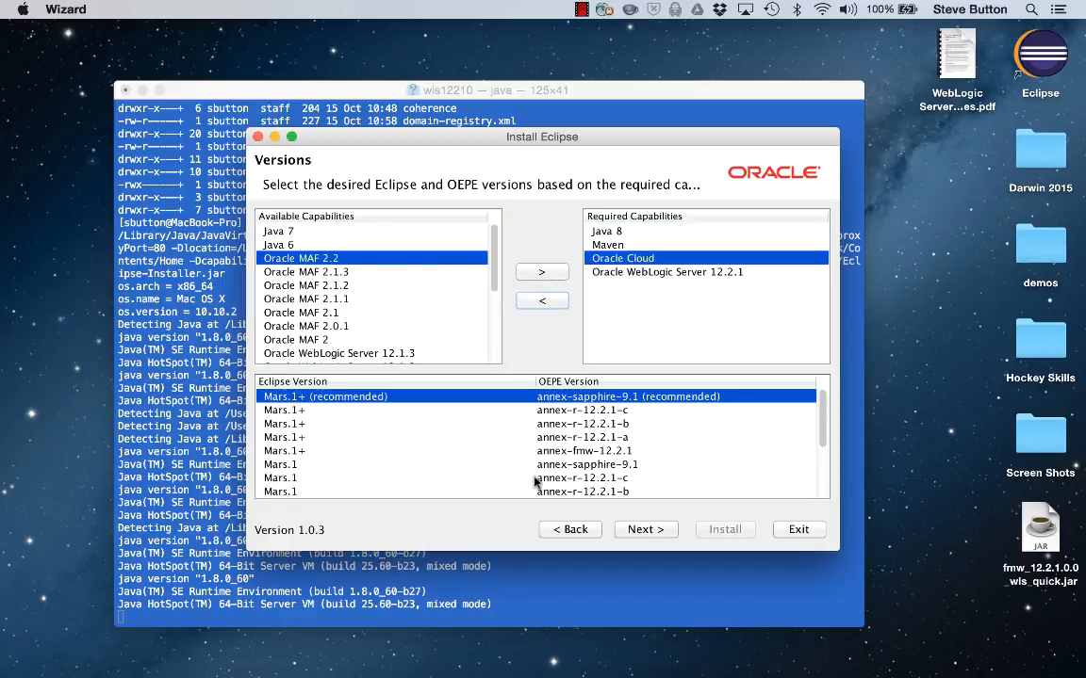
pyautogui.moveTo(605, 461)
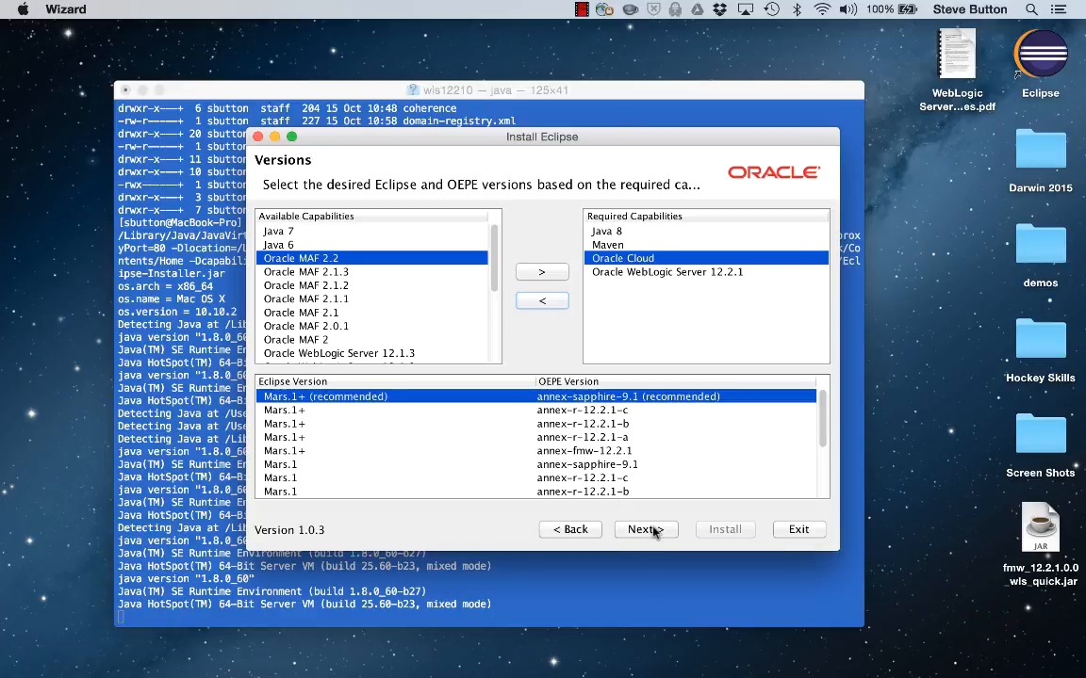
pyautogui.click(645, 530)
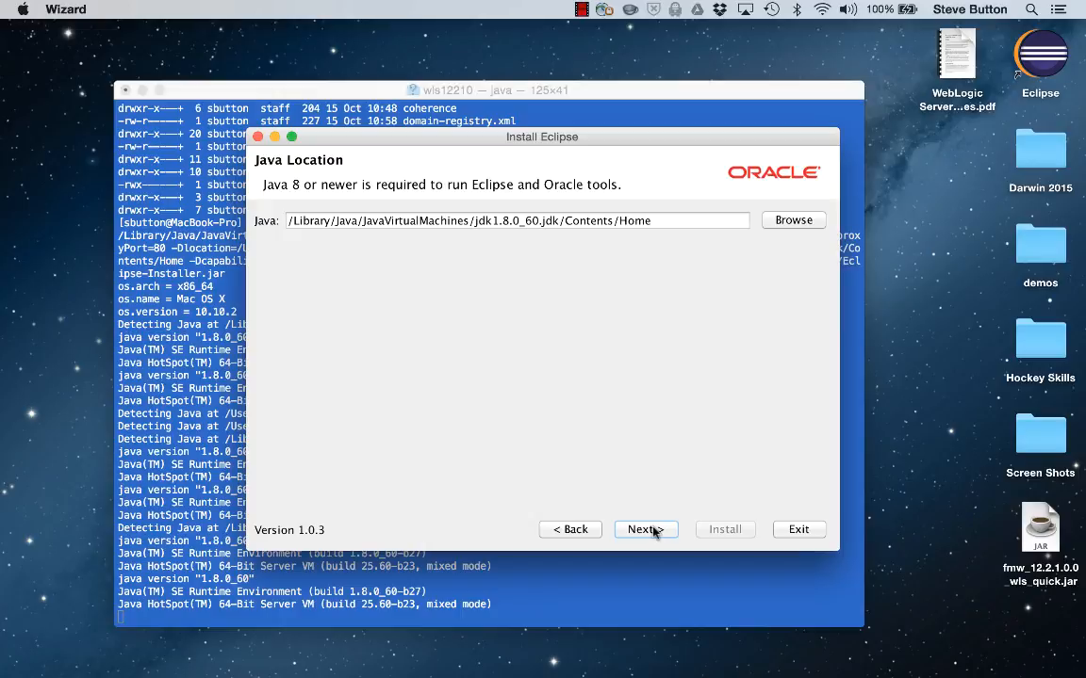
# Keep the Java 8 location; pick Cloud, Java EE, Maven, WebLogic tools and Java EE 7 docs.
pyautogui.click(646, 529)
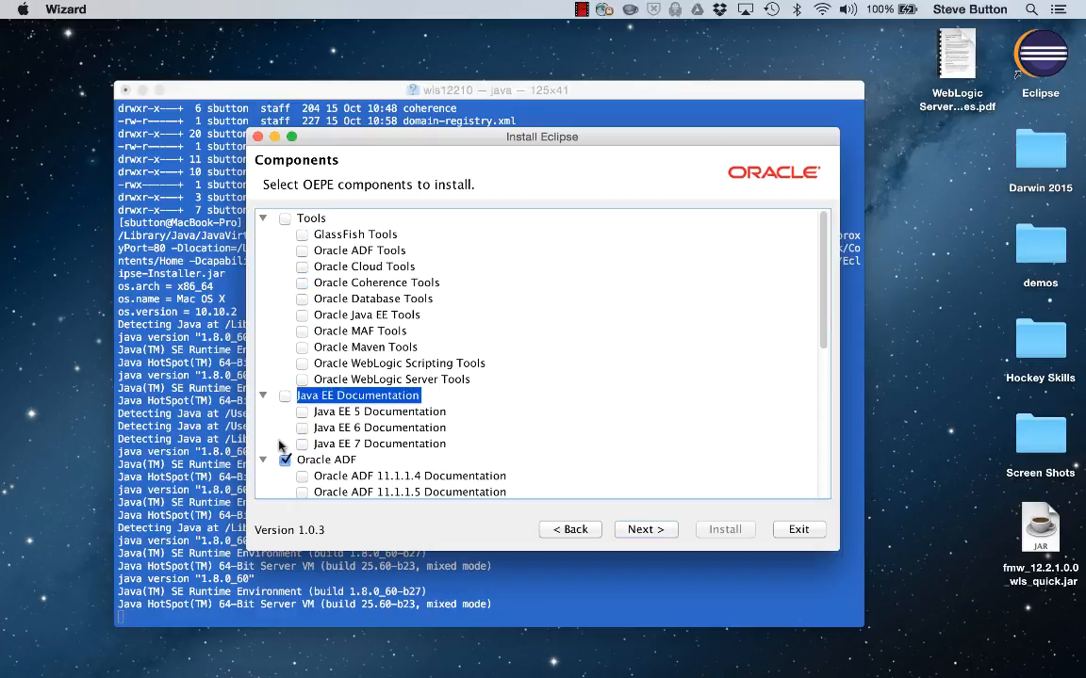
pyautogui.scroll(-3)
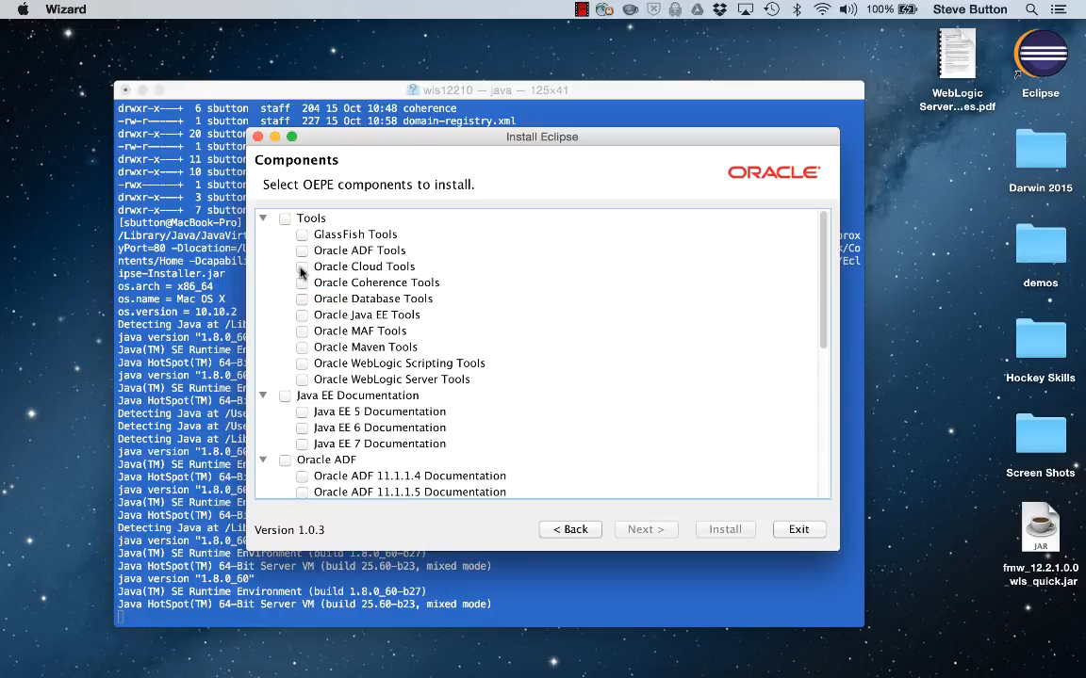
pyautogui.click(302, 266)
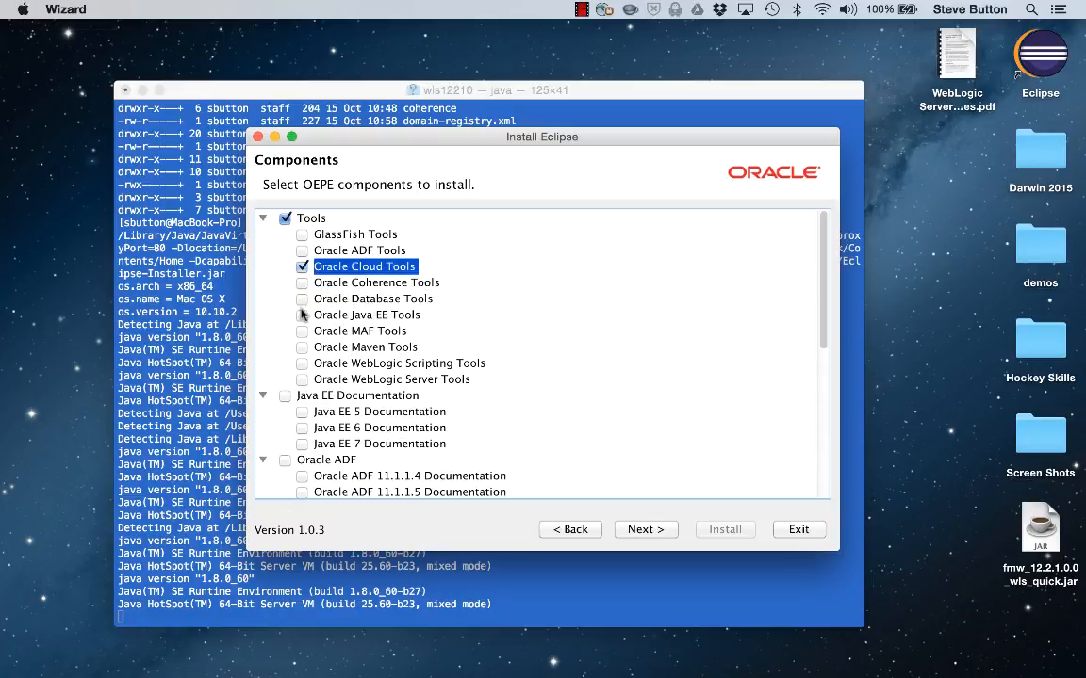
pyautogui.click(302, 314)
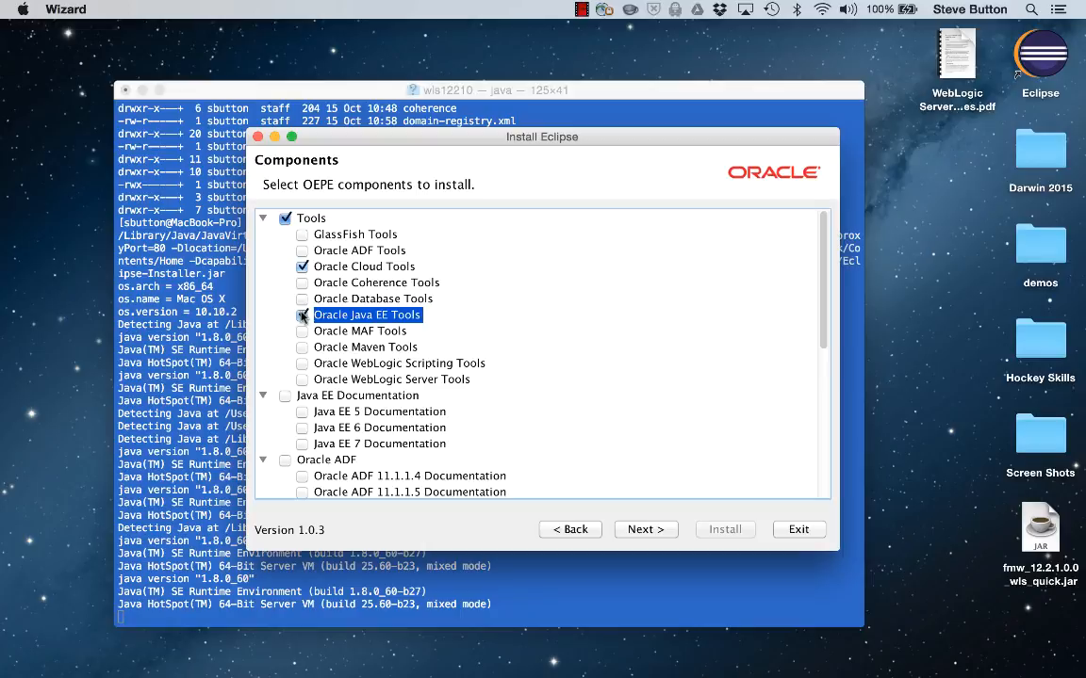
pyautogui.click(301, 347)
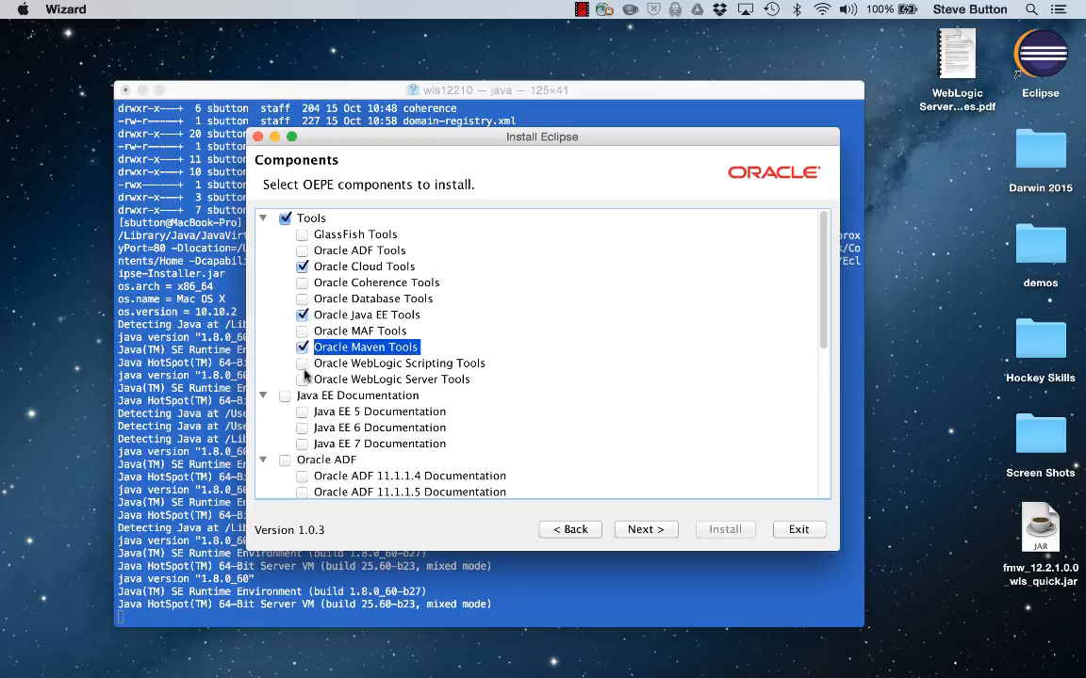
pyautogui.click(302, 363)
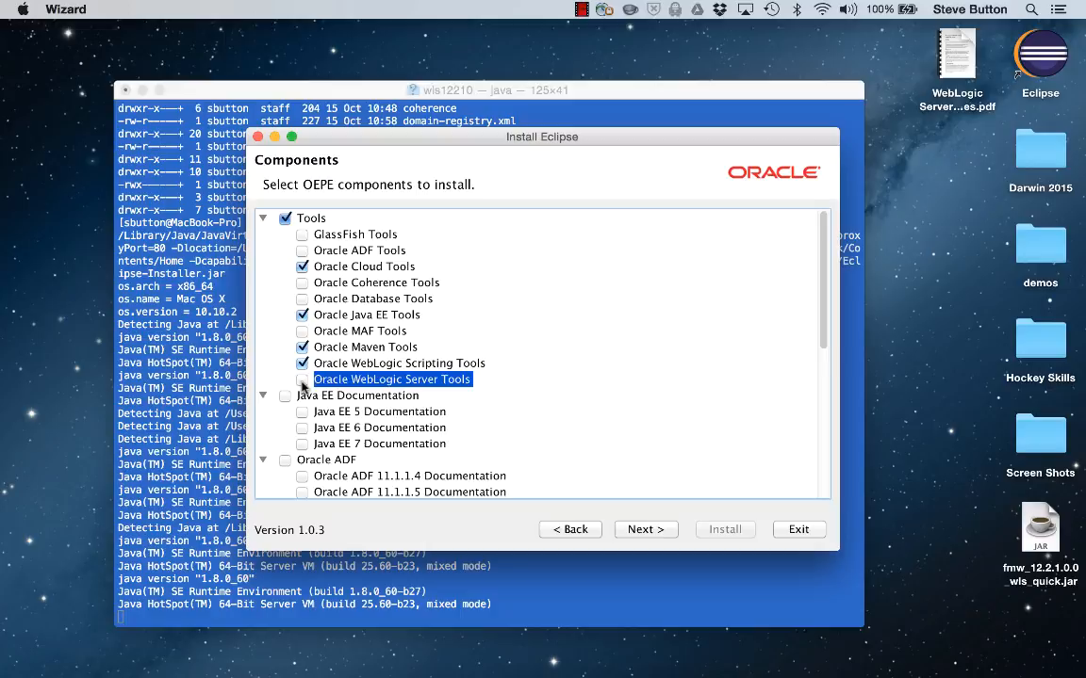
pyautogui.click(302, 380)
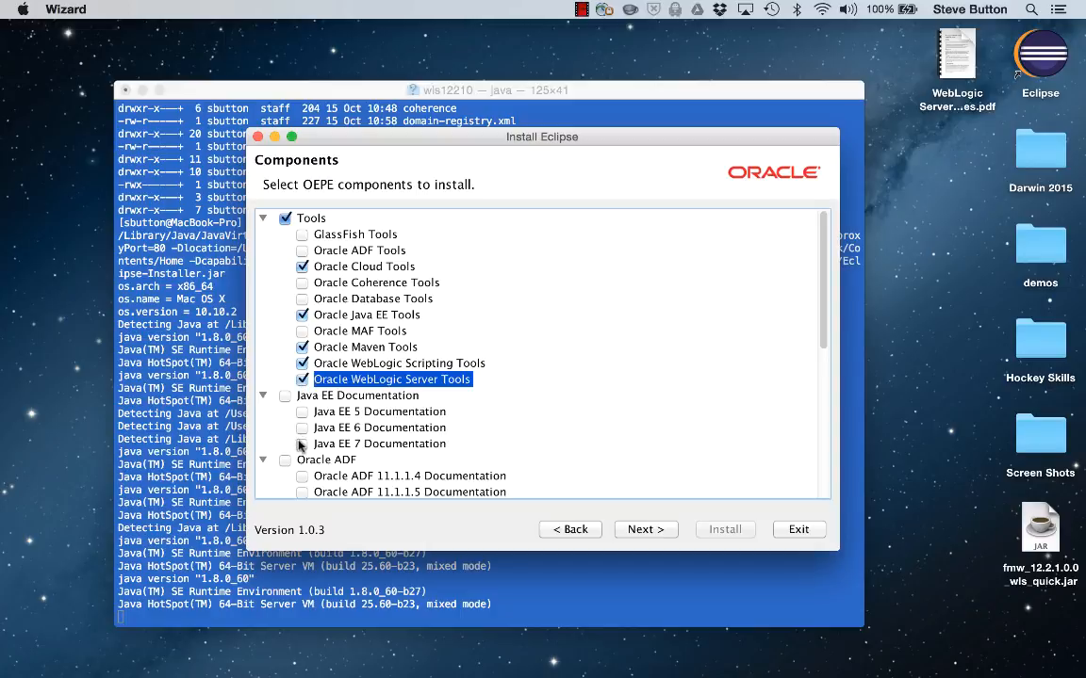
pyautogui.click(302, 444)
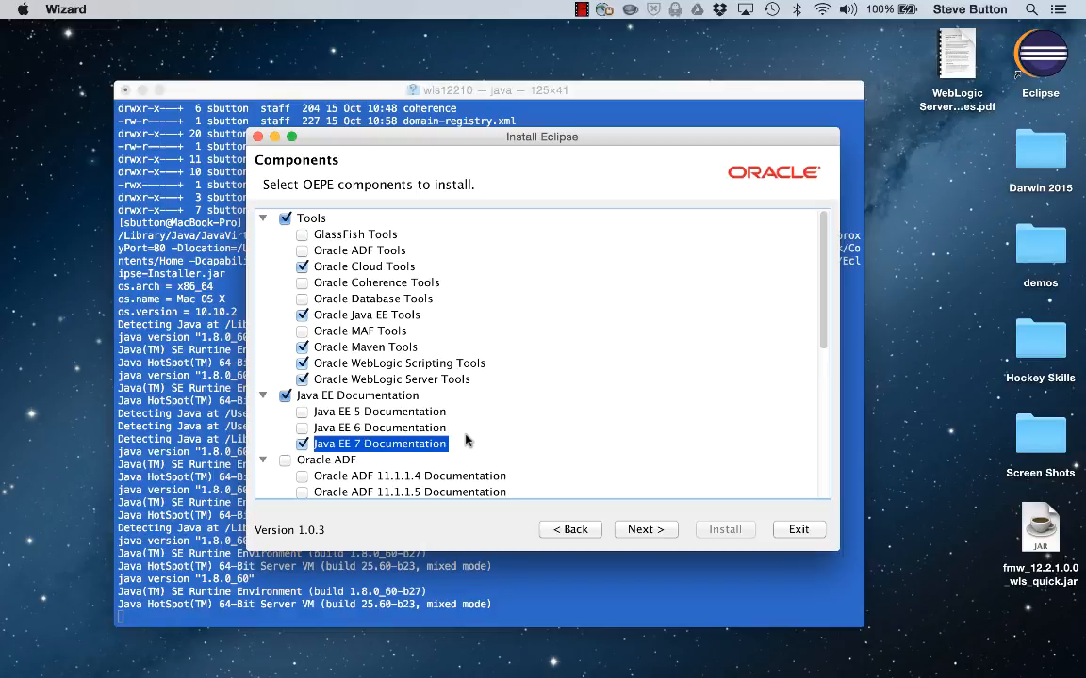
pyautogui.click(646, 529)
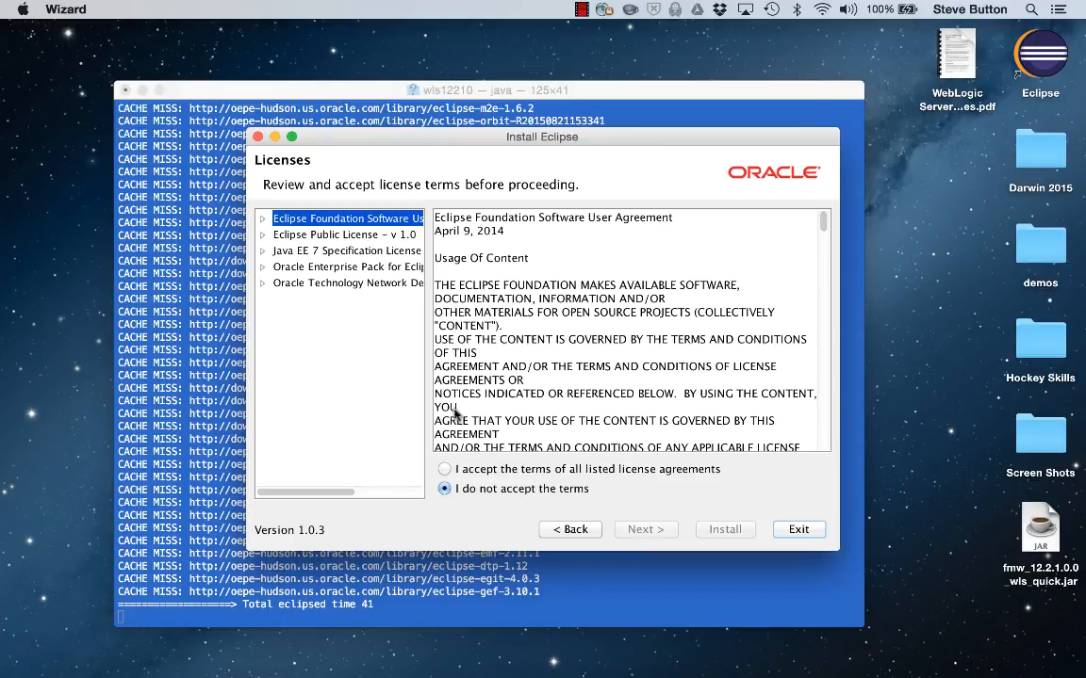
# Accept all listed licenses, including the Java EE 7 Specification License, and install.
pyautogui.click(347, 251)
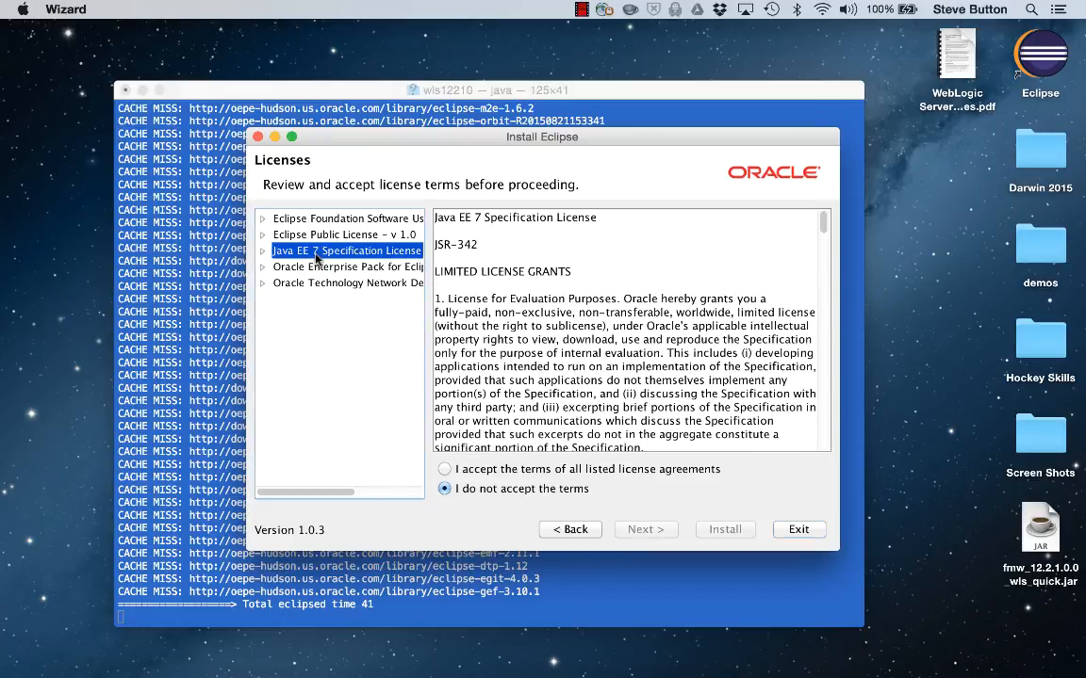
pyautogui.click(443, 469)
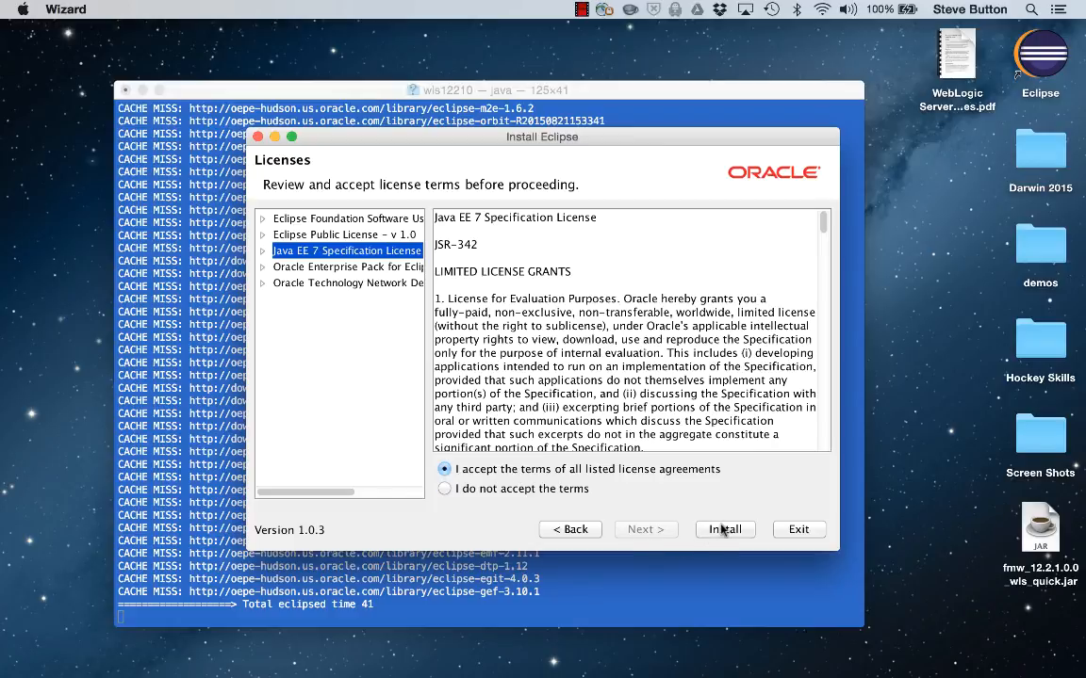
pyautogui.click(724, 529)
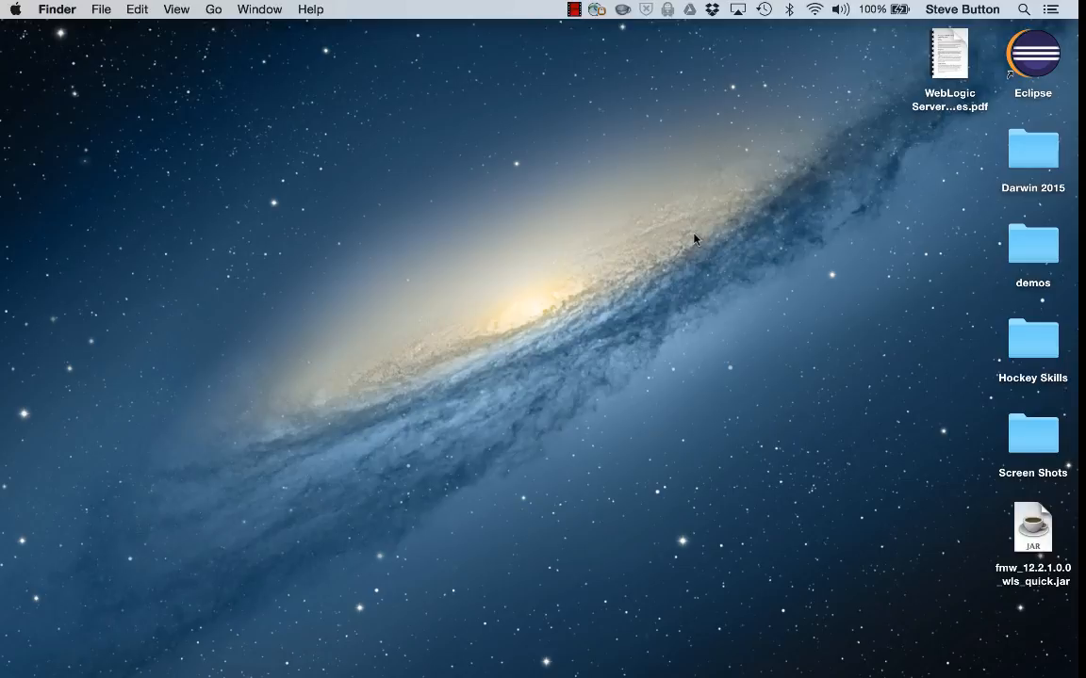
# Launch Eclipse from the desktop icon and accept the default Documents workspace.
pyautogui.doubleClick(1042, 53)
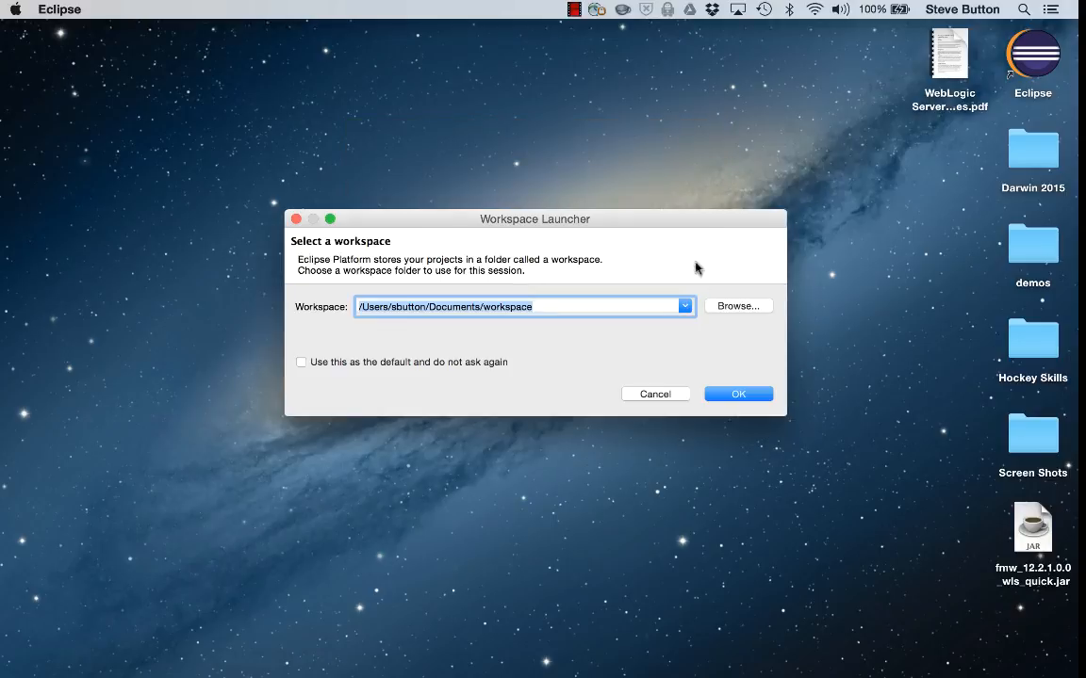
pyautogui.click(737, 394)
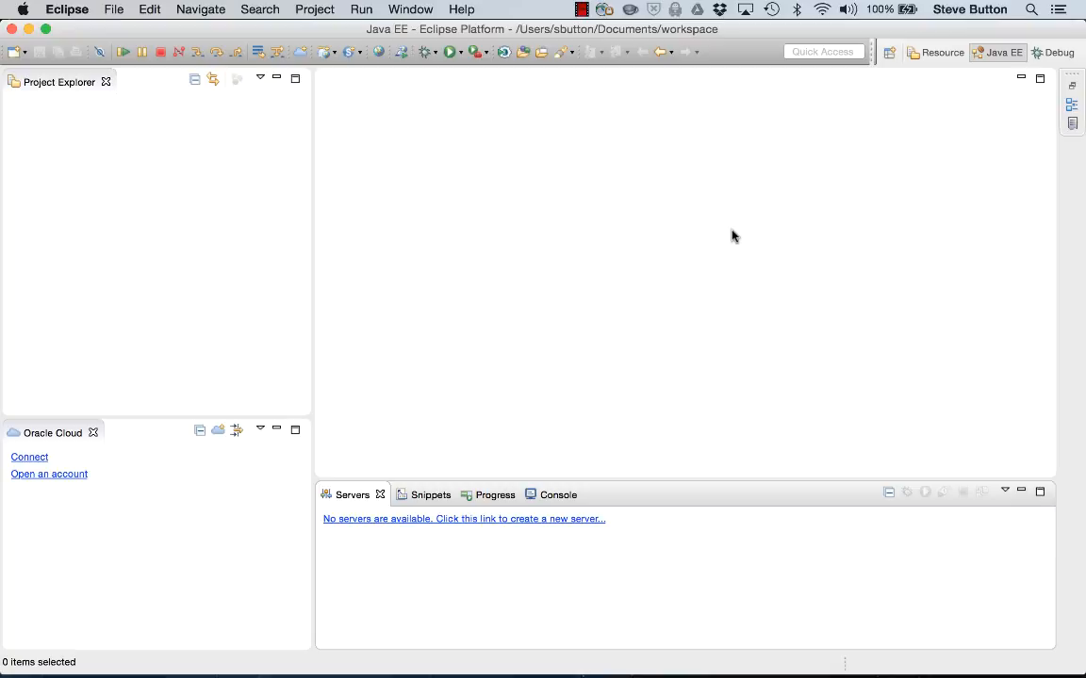
pyautogui.moveTo(447, 521)
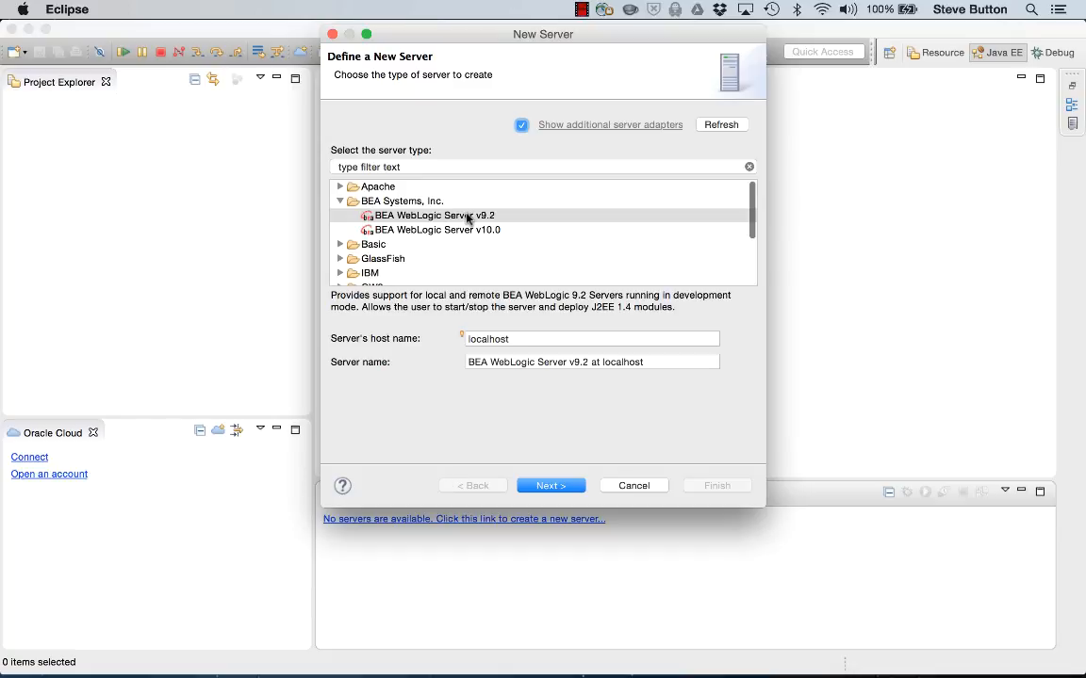
# Choose Oracle WebLogic Server 12c R2 (12.2.1) with wlserver as the WebLogic home.
pyautogui.scroll(-3)
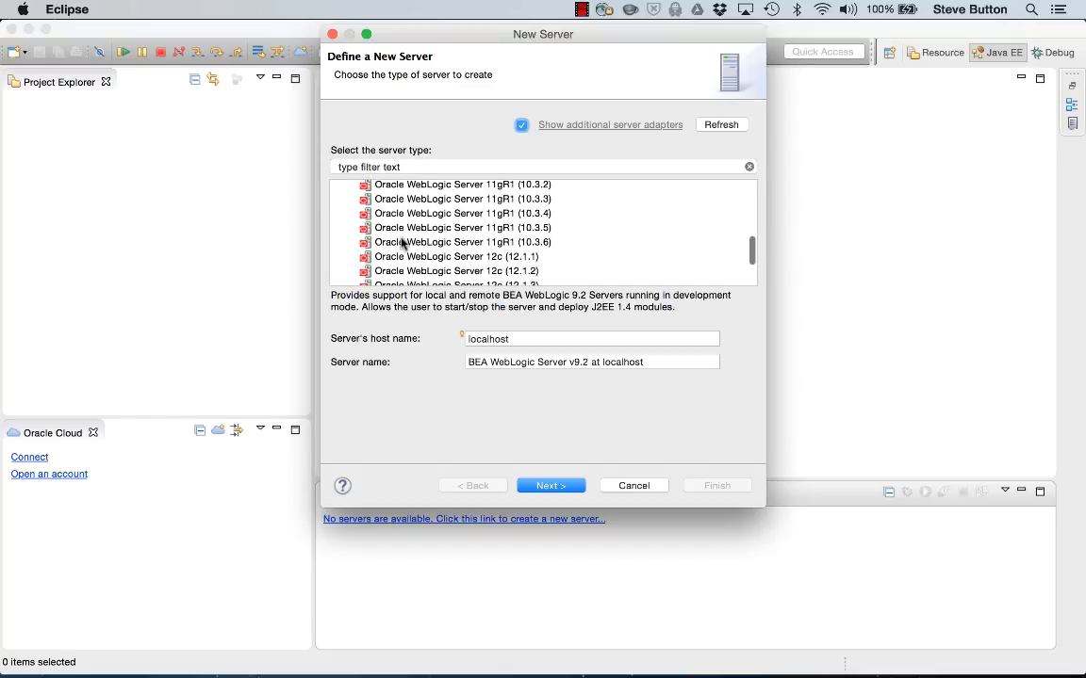
pyautogui.click(458, 253)
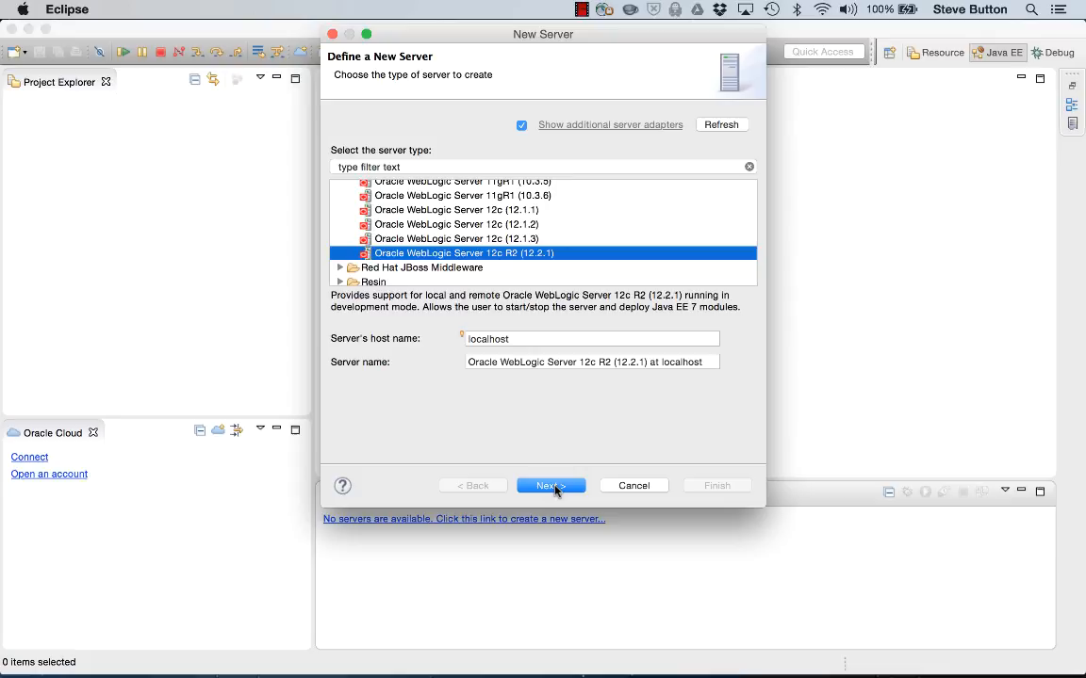
pyautogui.click(550, 485)
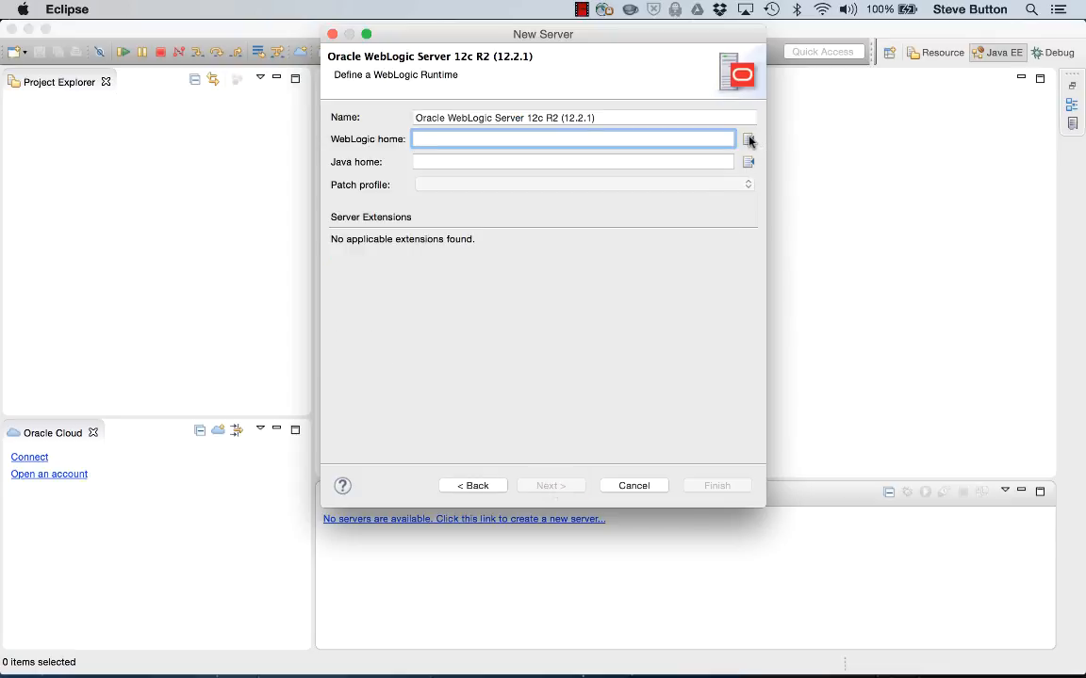
pyautogui.click(747, 139)
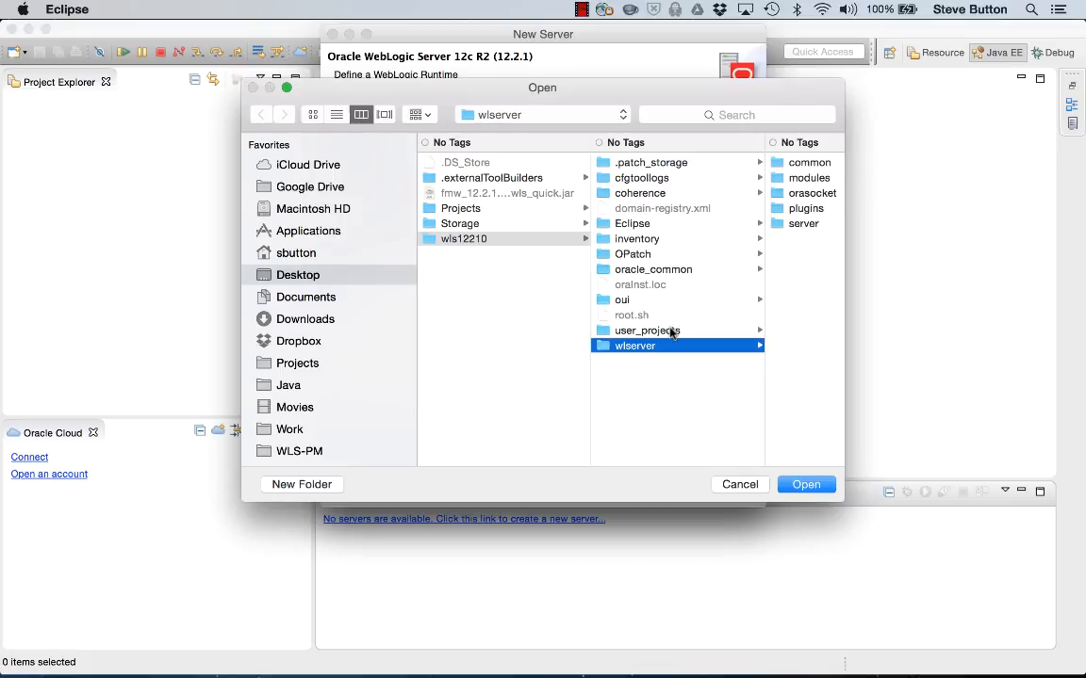
pyautogui.moveTo(634, 373)
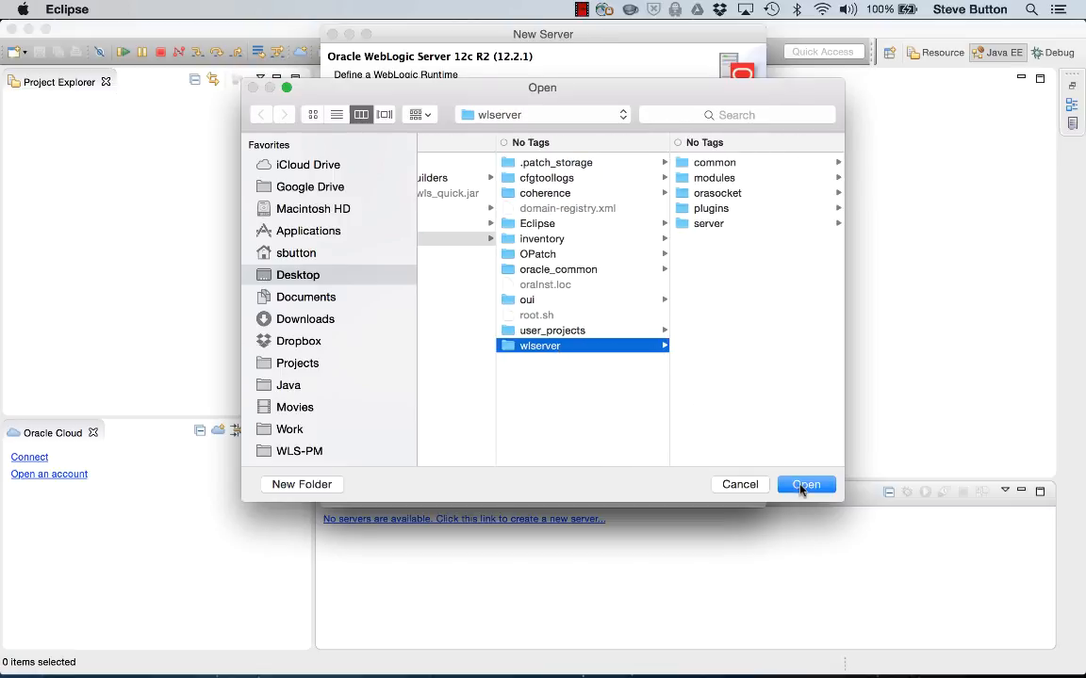
pyautogui.click(806, 485)
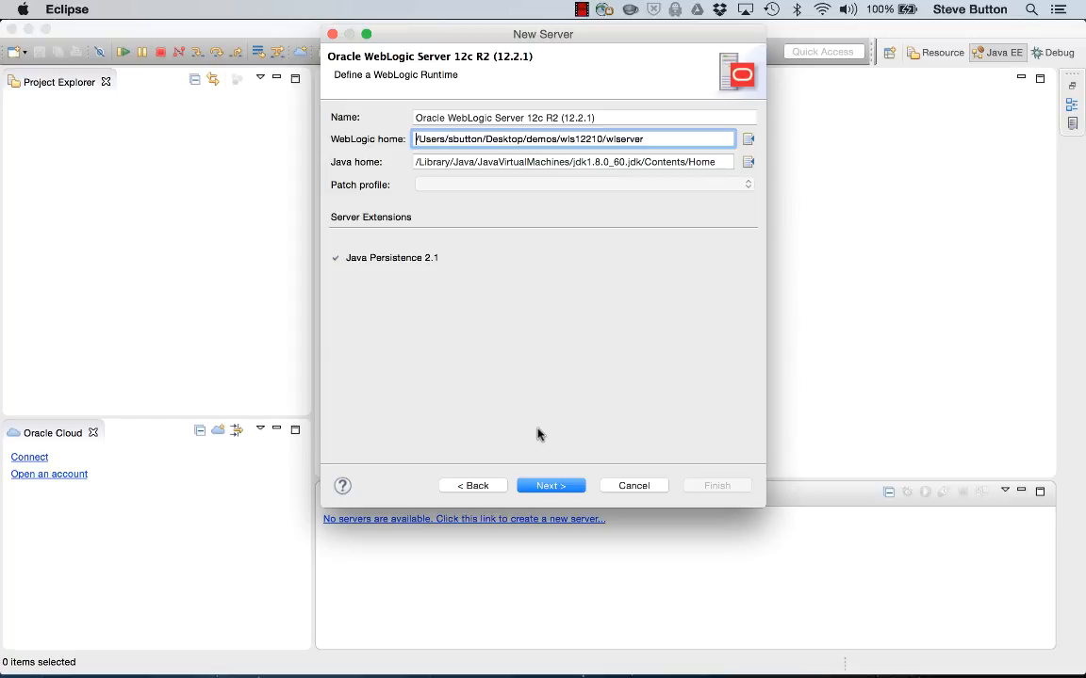
pyautogui.click(551, 485)
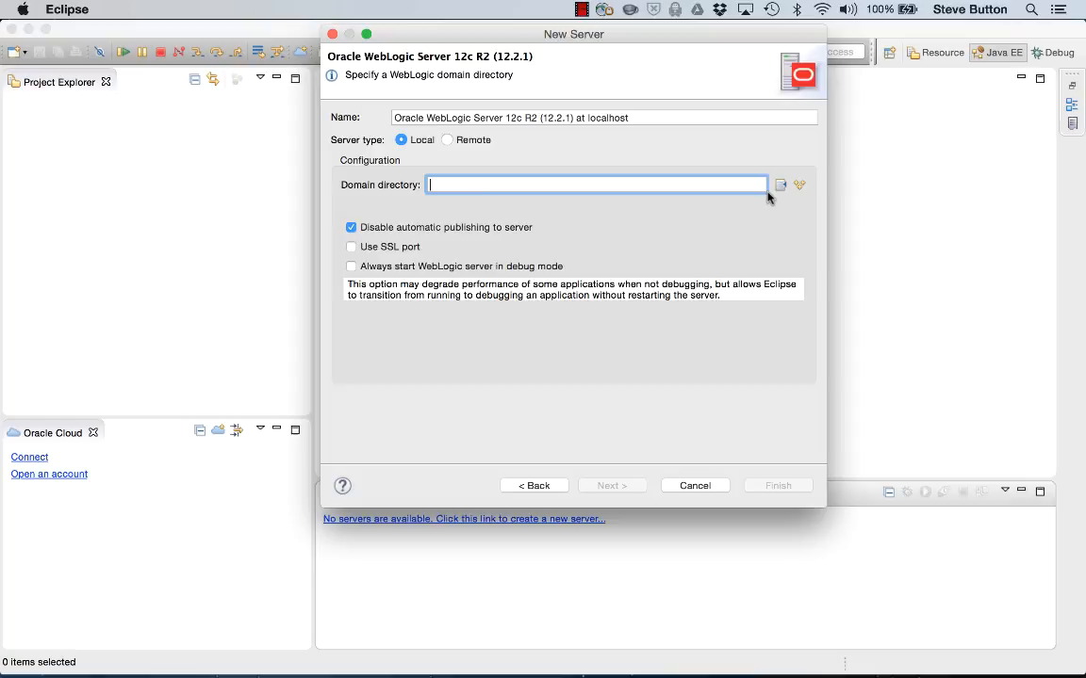
# Set base_domain from the known domains as the domain directory and finish.
pyautogui.click(779, 185)
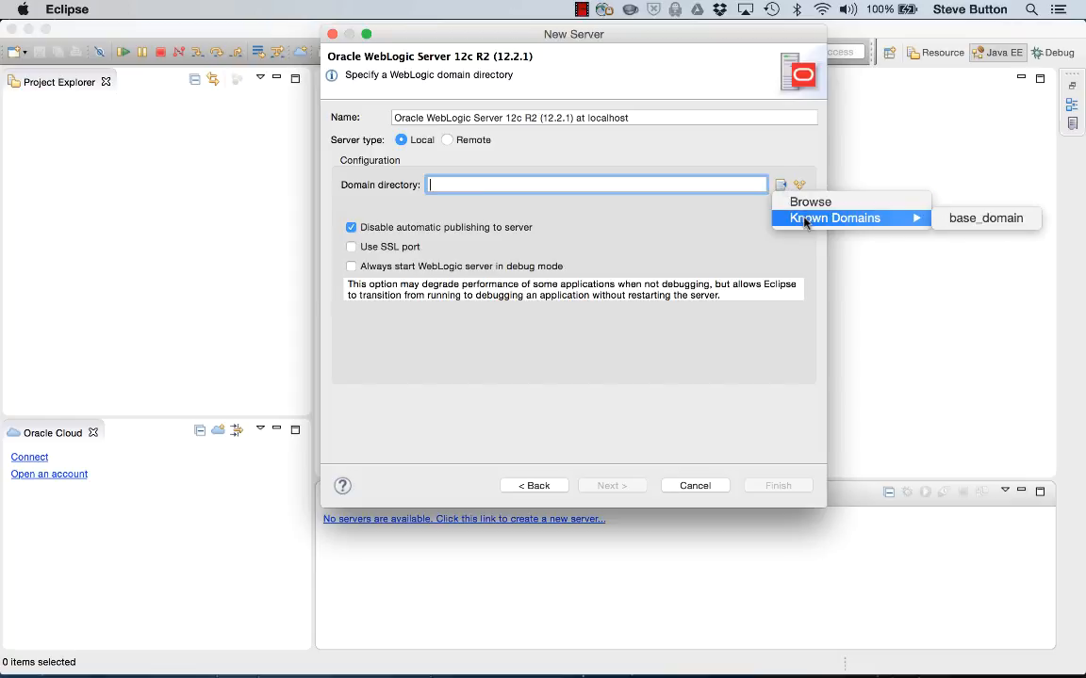
pyautogui.moveTo(985, 218)
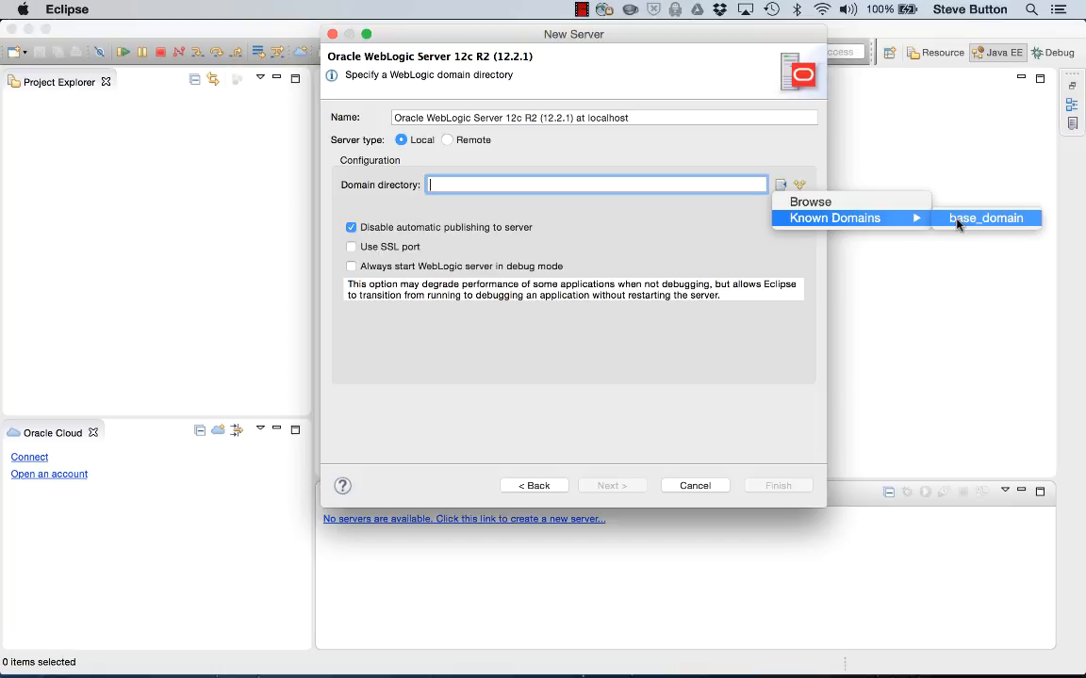
pyautogui.click(985, 218)
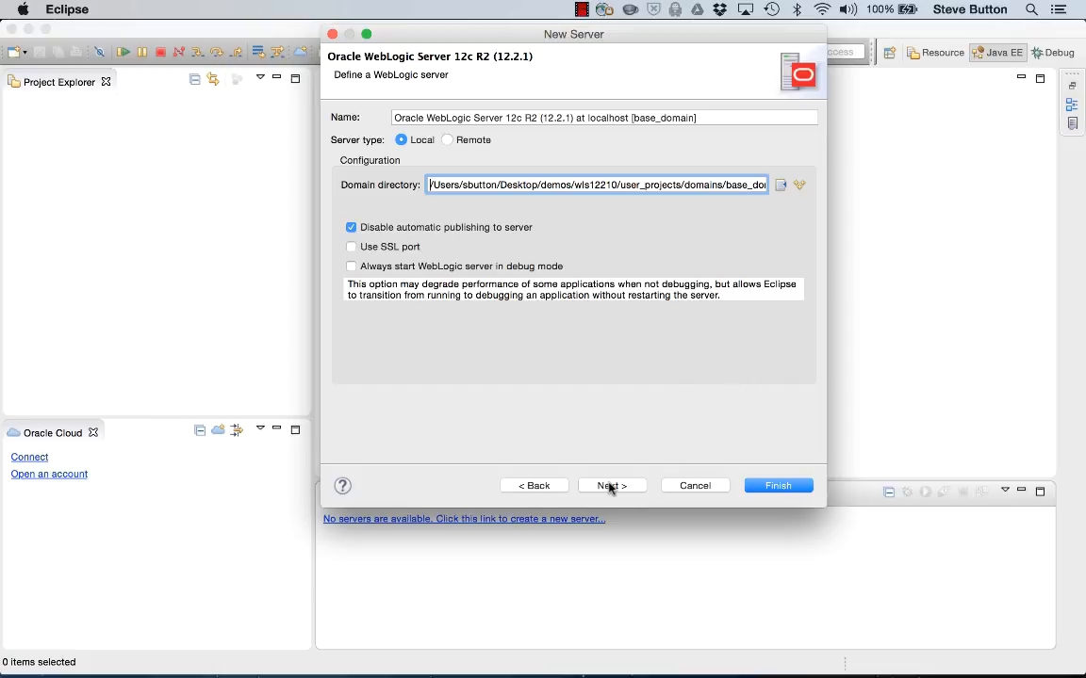
pyautogui.click(612, 485)
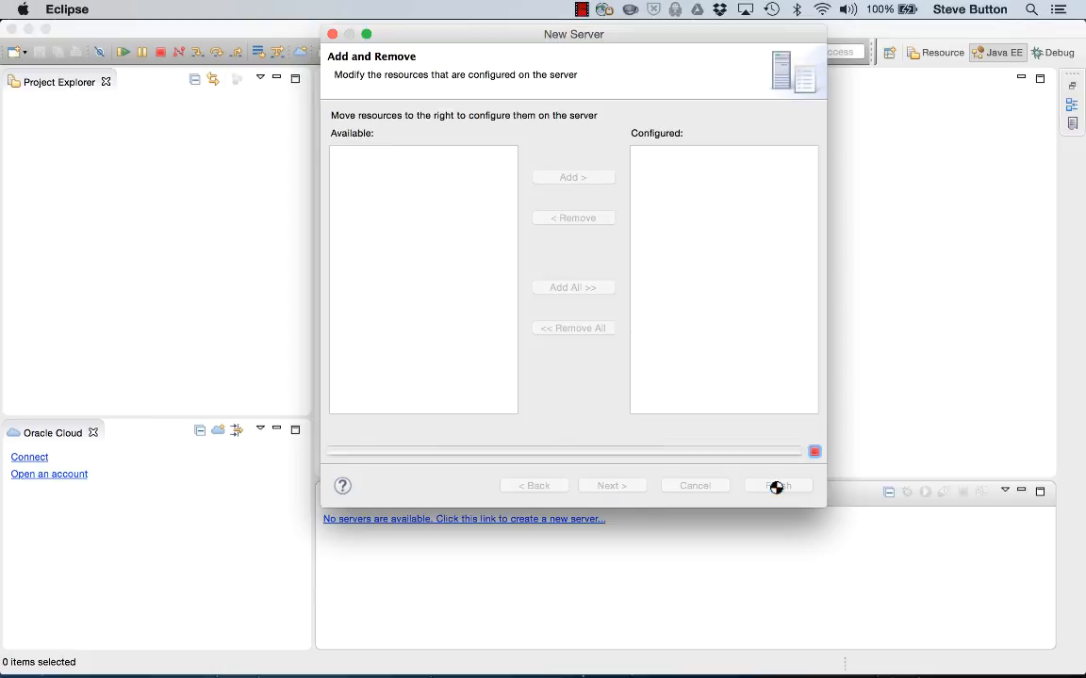
pyautogui.click(777, 486)
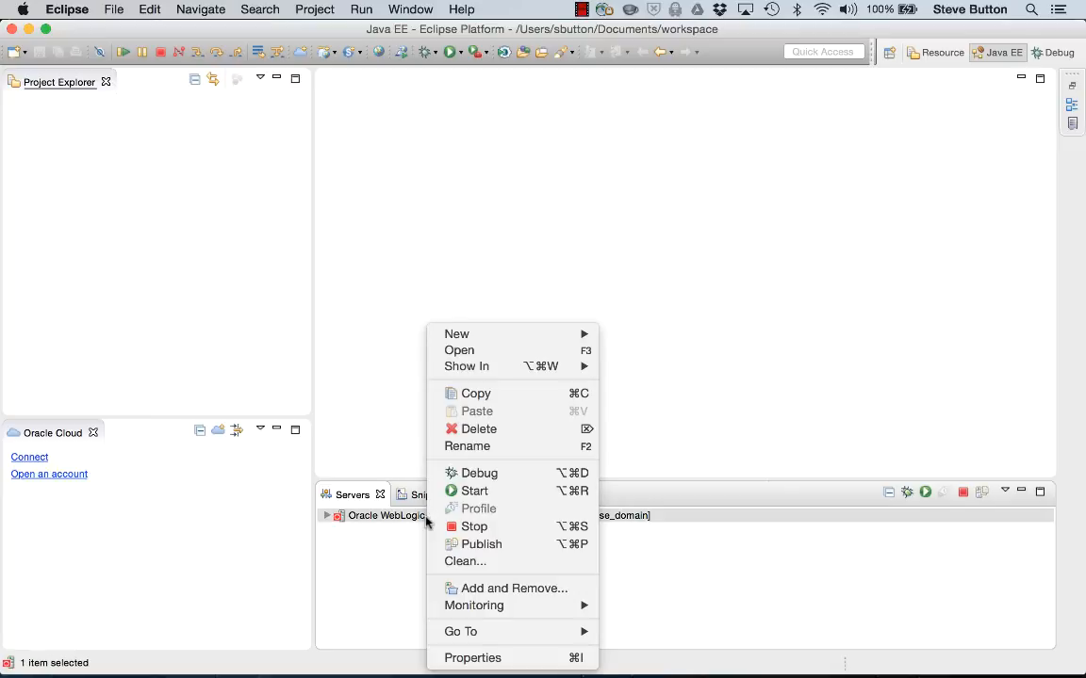
pyautogui.moveTo(467, 562)
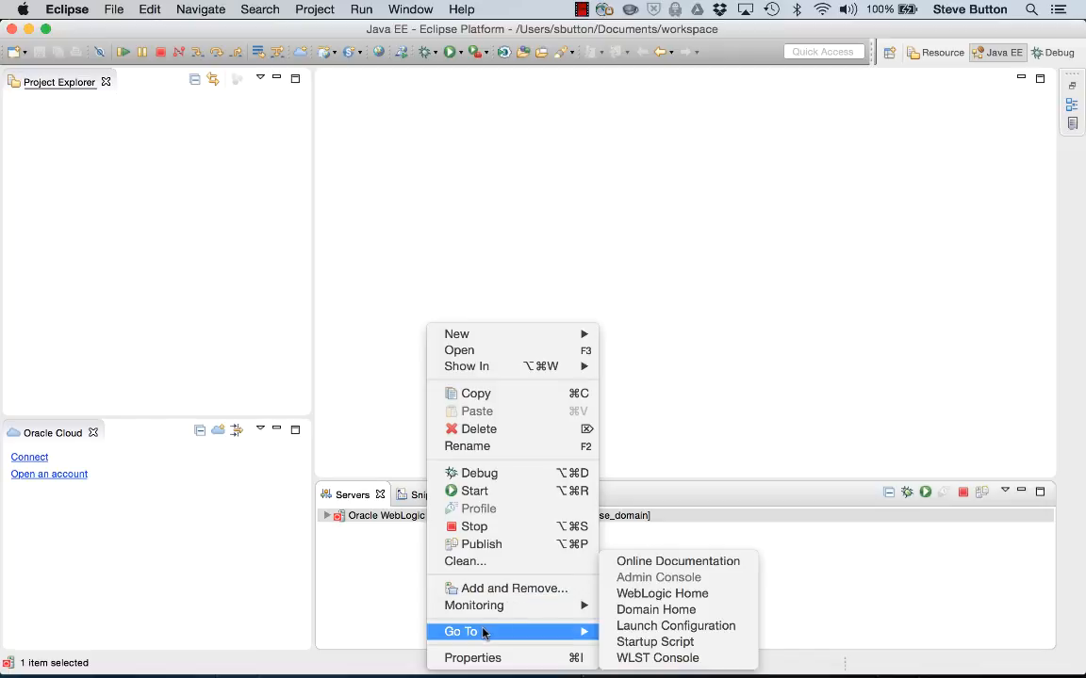
pyautogui.moveTo(675, 626)
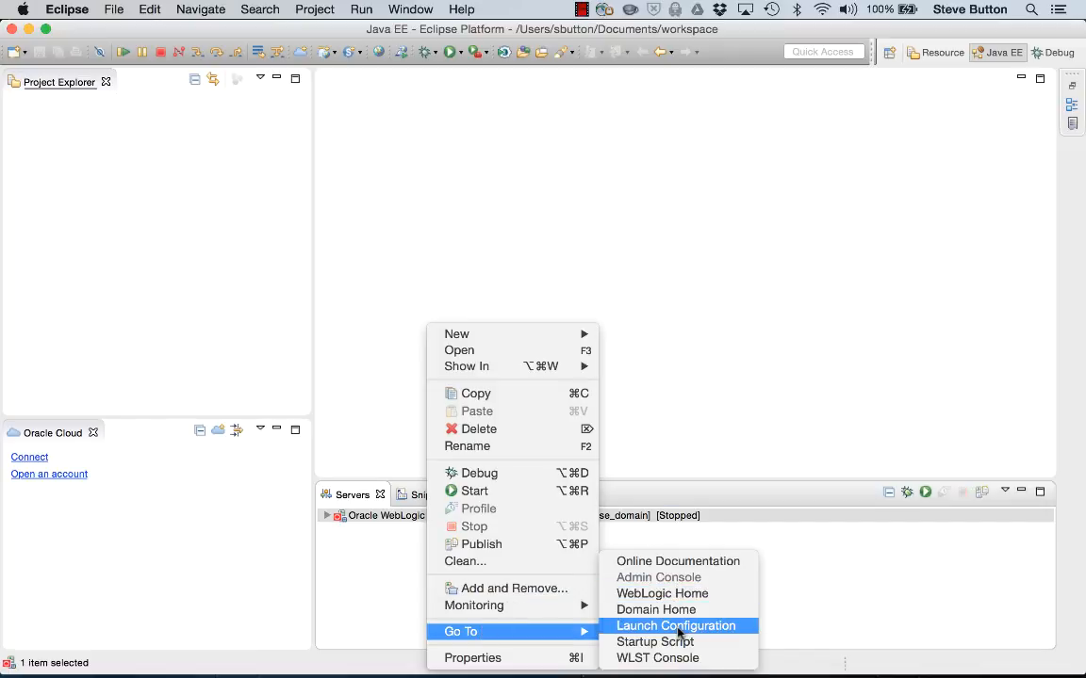
pyautogui.moveTo(670, 658)
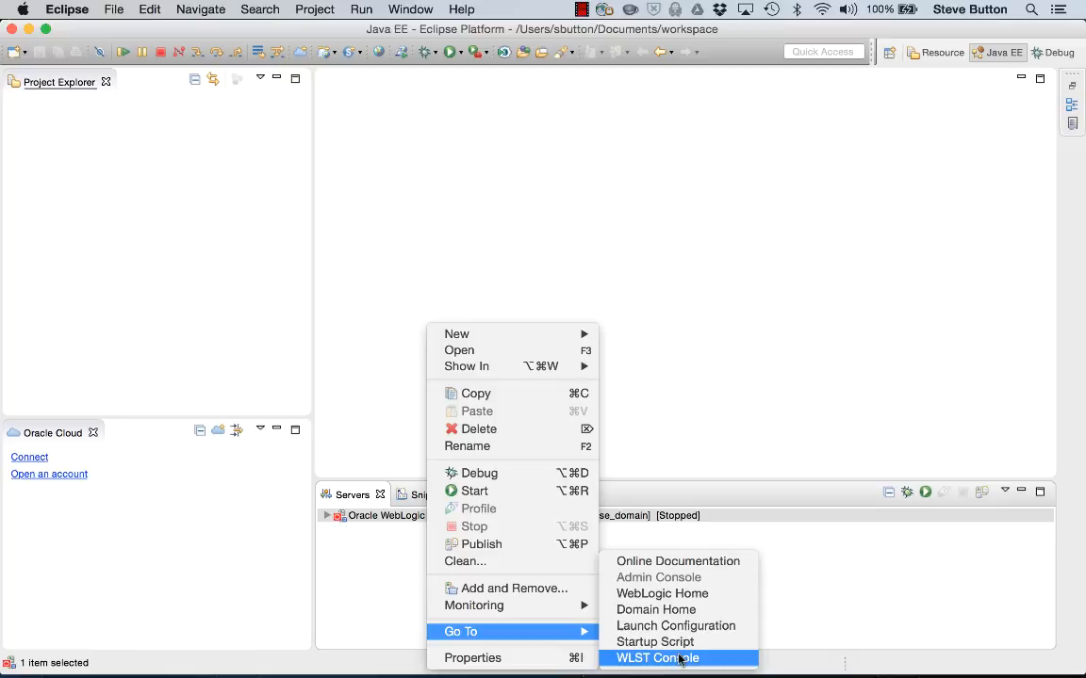
pyautogui.moveTo(686, 626)
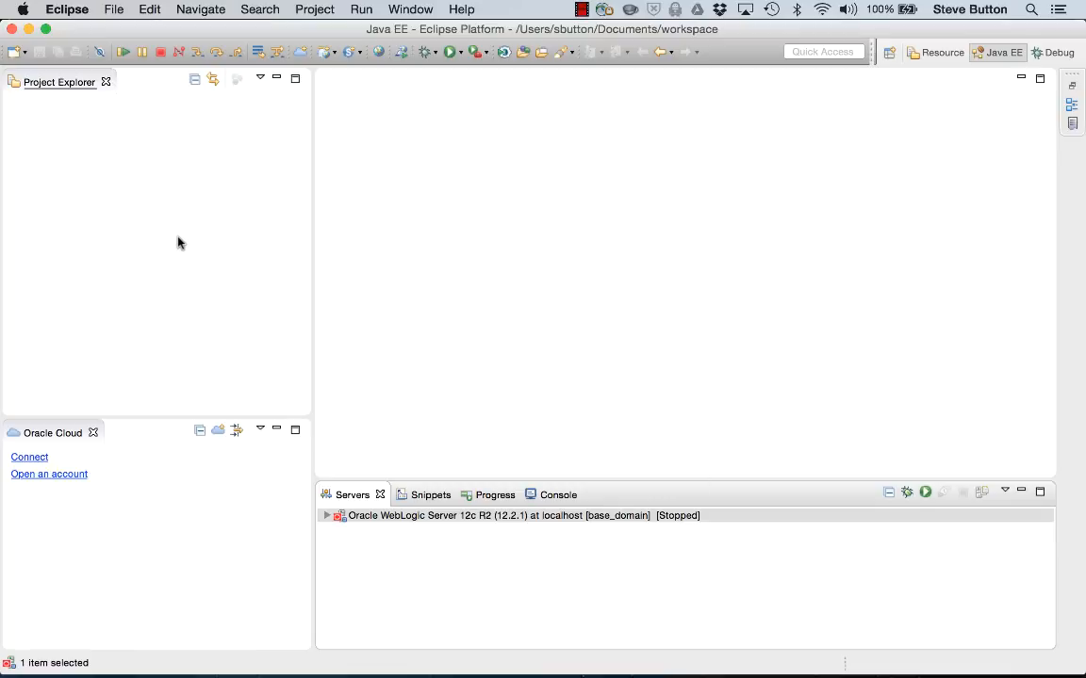
pyautogui.click(137, 9)
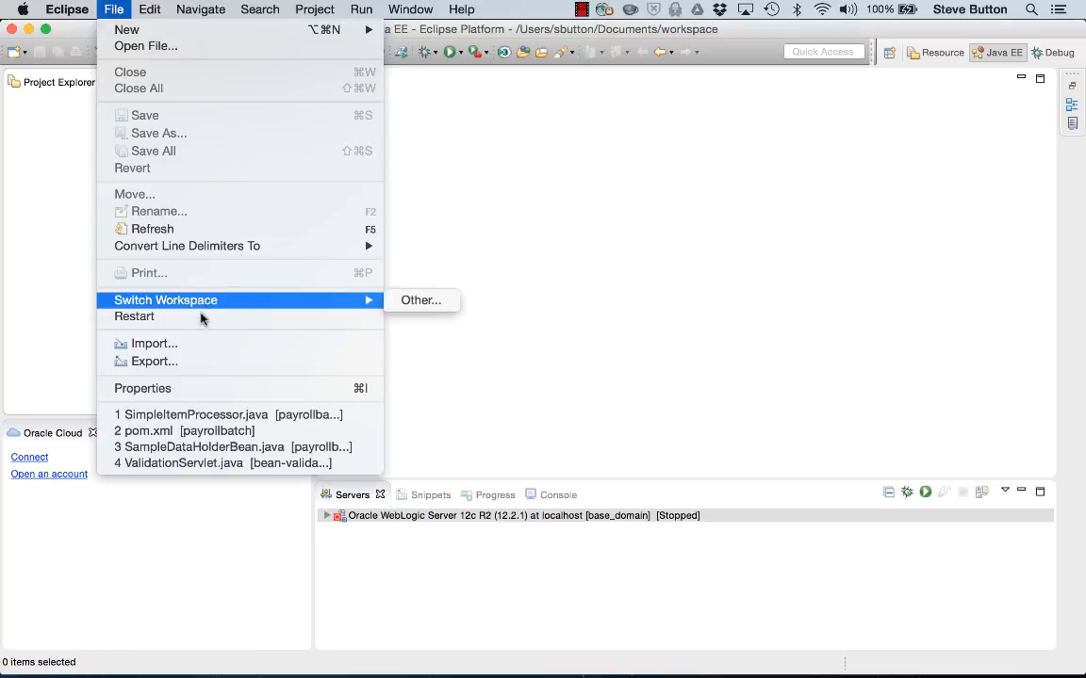
# Import Existing Maven Projects using the PayrollBatch folder as the root directory.
pyautogui.click(152, 344)
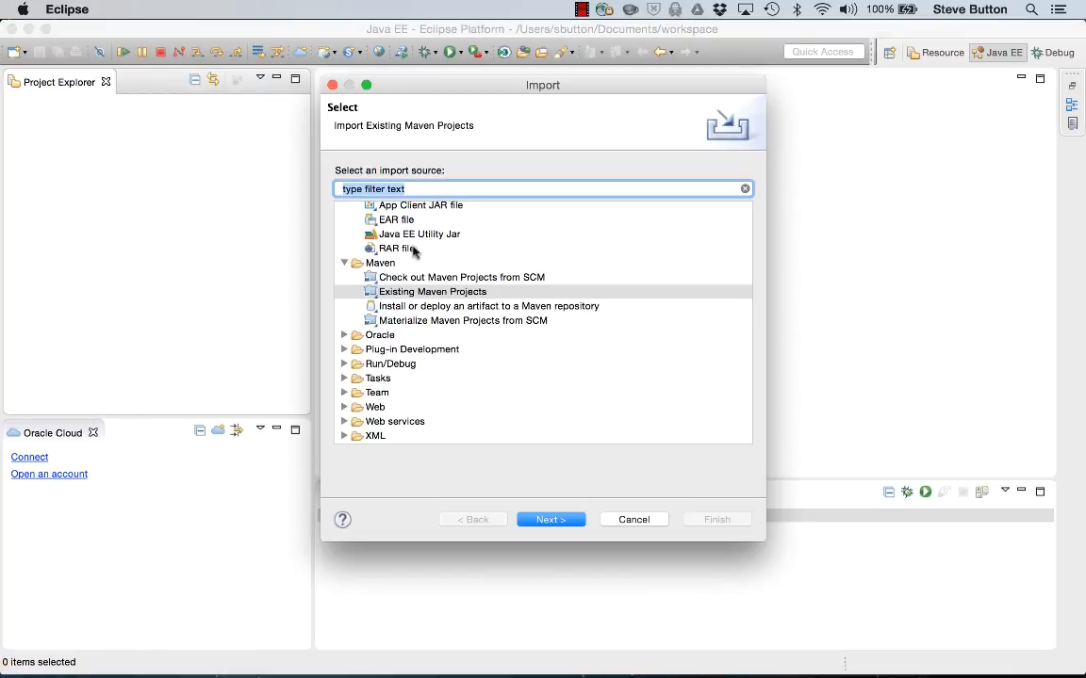
pyautogui.click(550, 519)
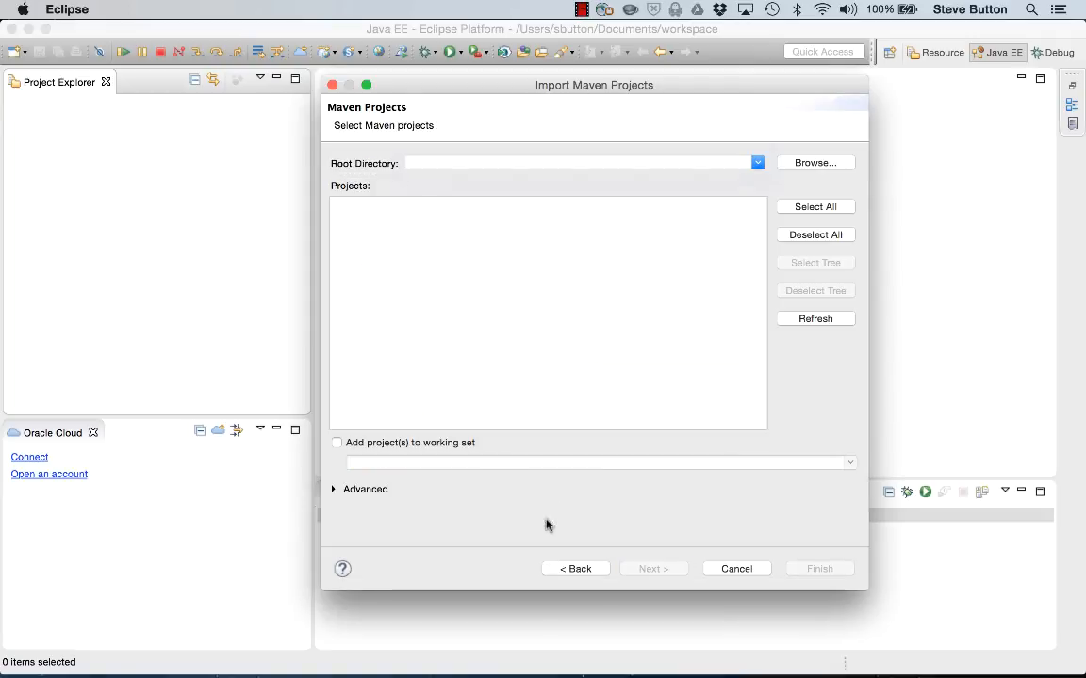
pyautogui.click(757, 162)
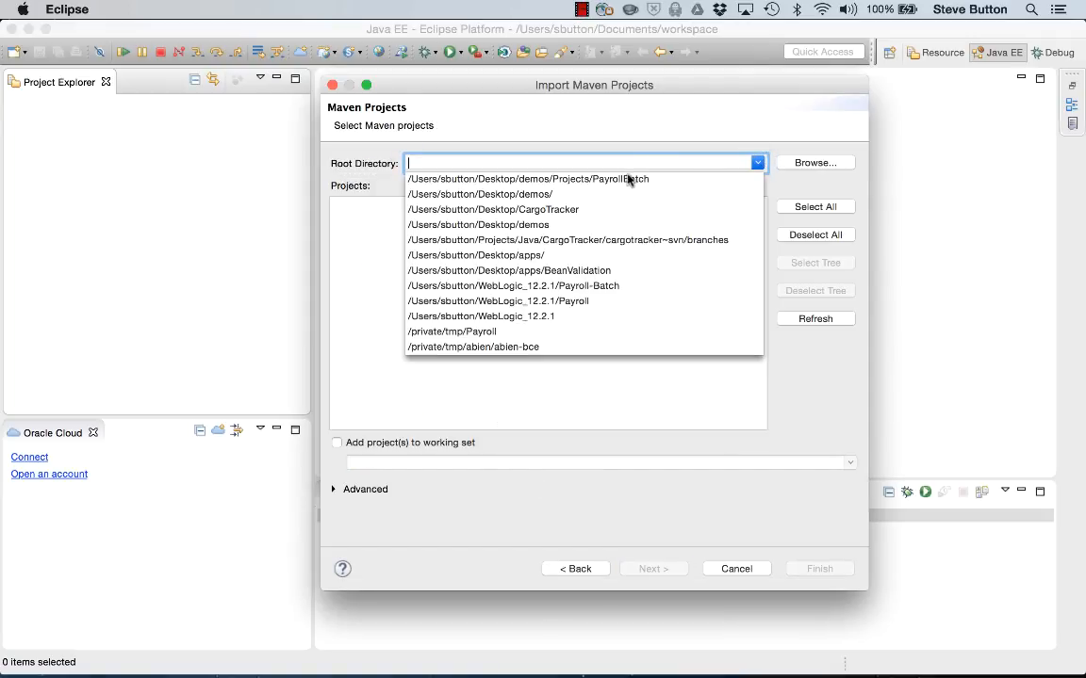
pyautogui.click(526, 178)
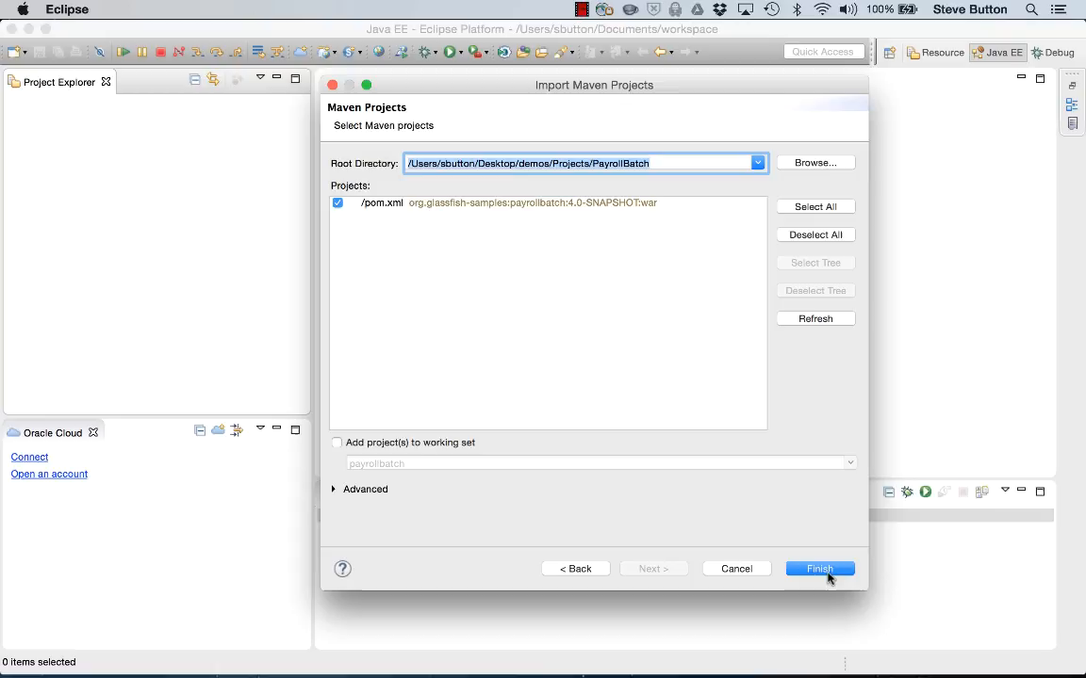
pyautogui.moveTo(832, 573)
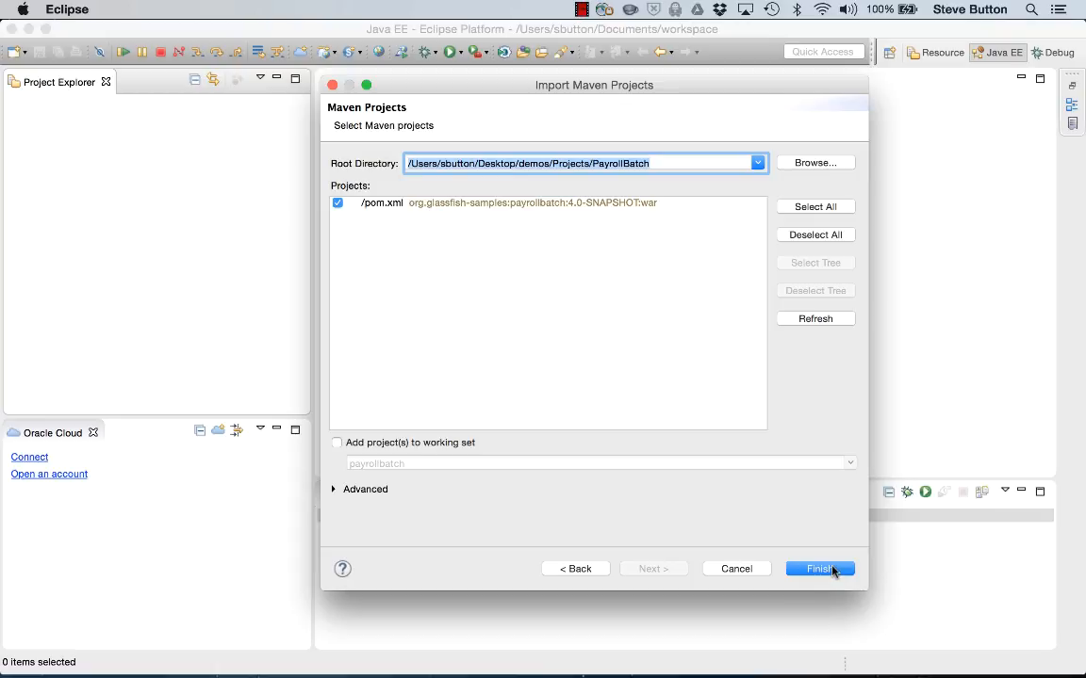
pyautogui.click(820, 568)
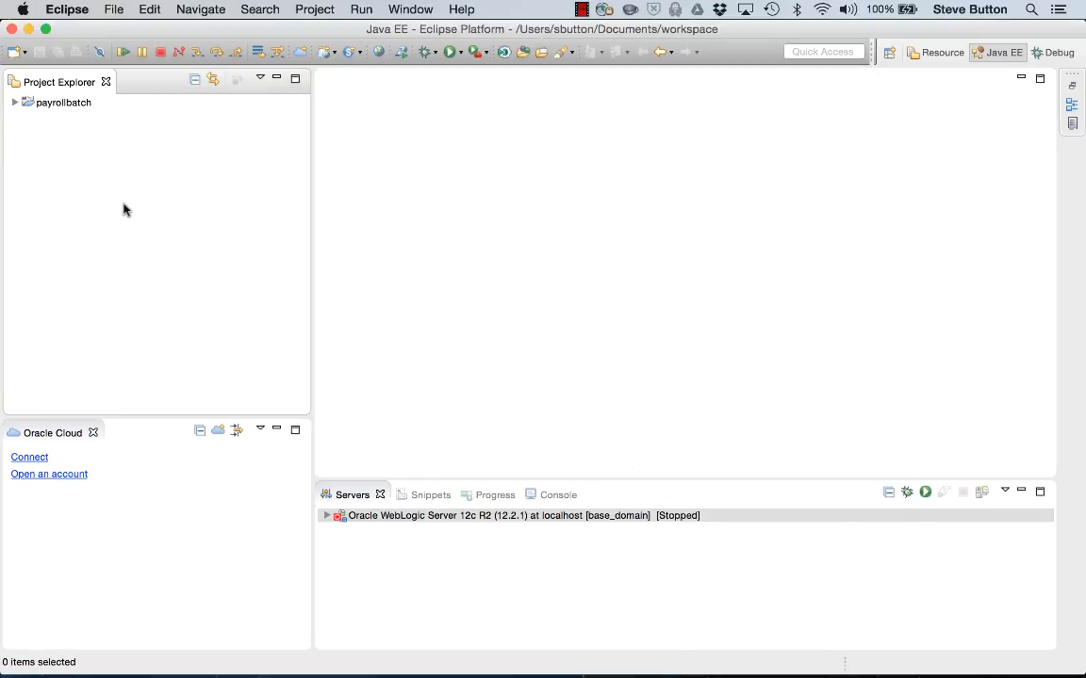
# Expand the payrollbatch project and open its pom.xml.
pyautogui.click(15, 104)
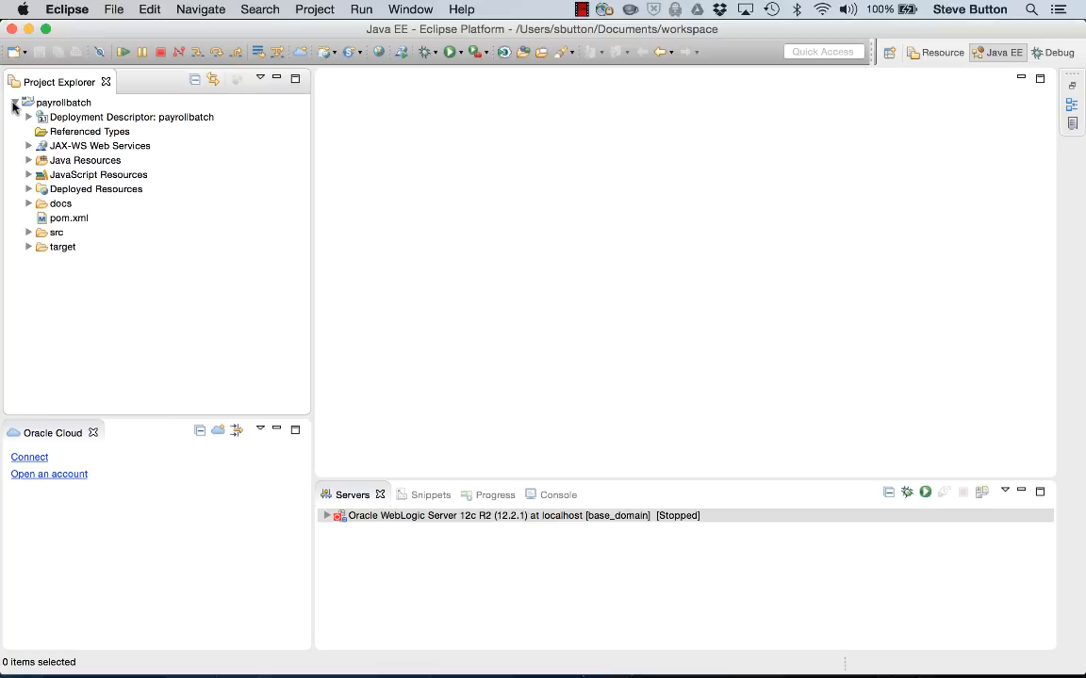
pyautogui.click(69, 218)
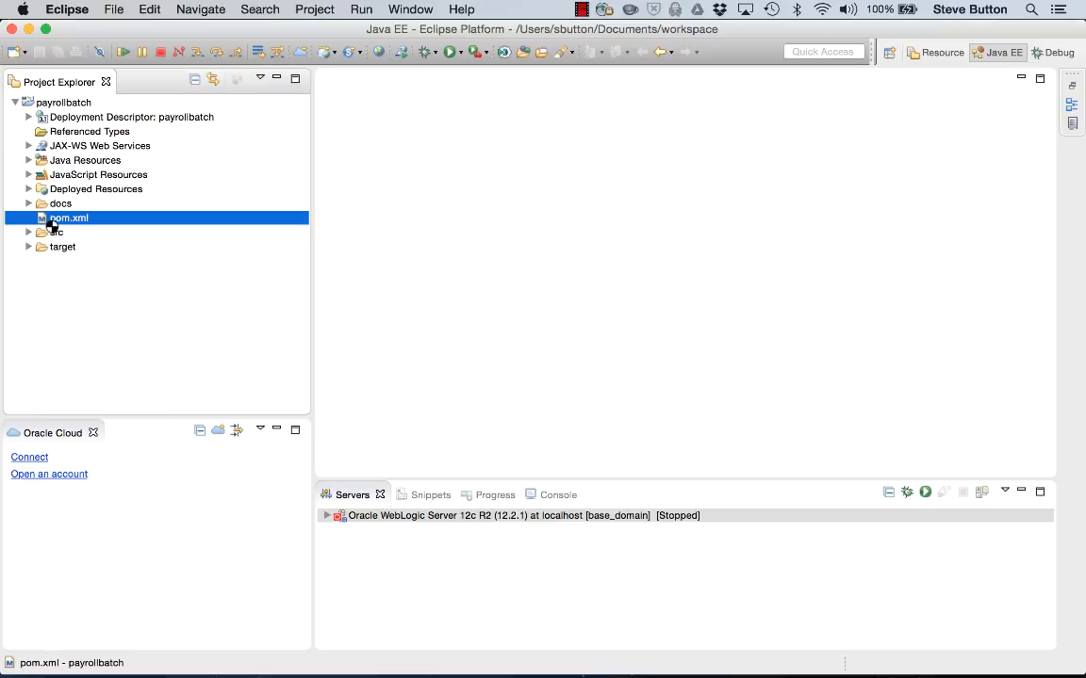
pyautogui.doubleClick(61, 218)
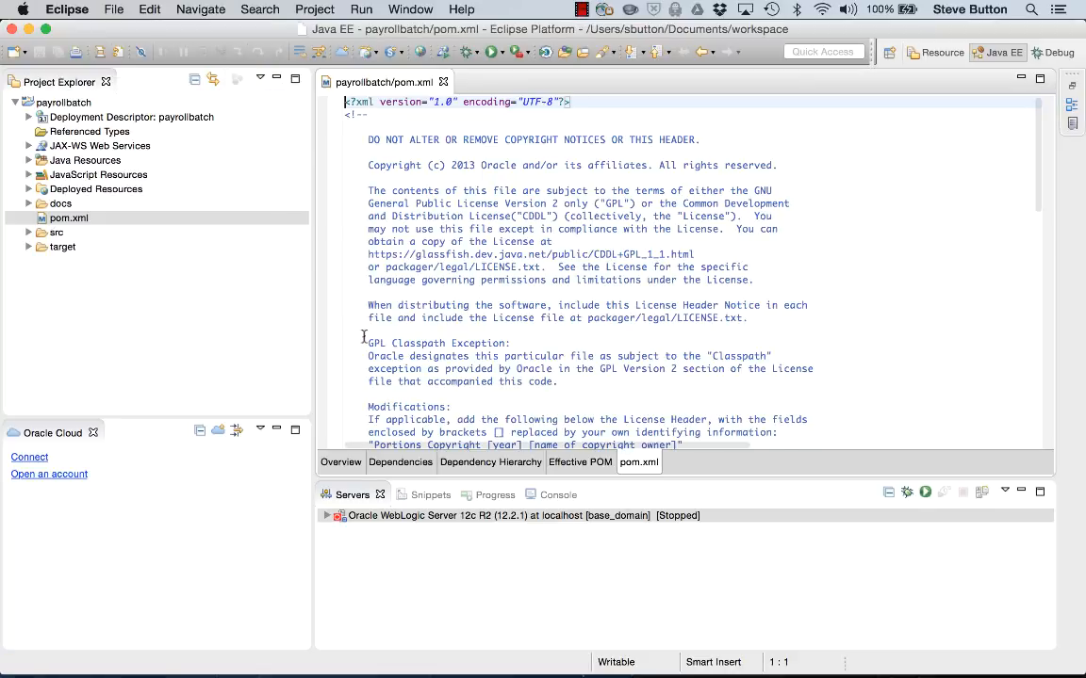
pyautogui.scroll(-3)
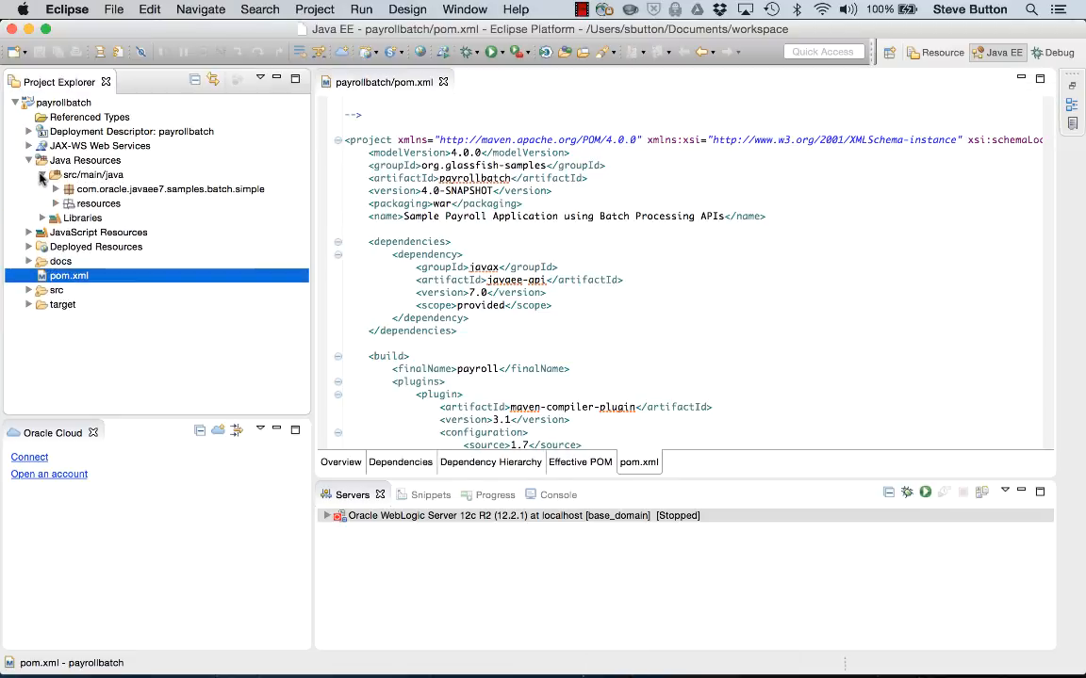
# Open SimpleItemProcessor.java from com.oracle.javaee7.samples.batch.simple.
pyautogui.click(55, 189)
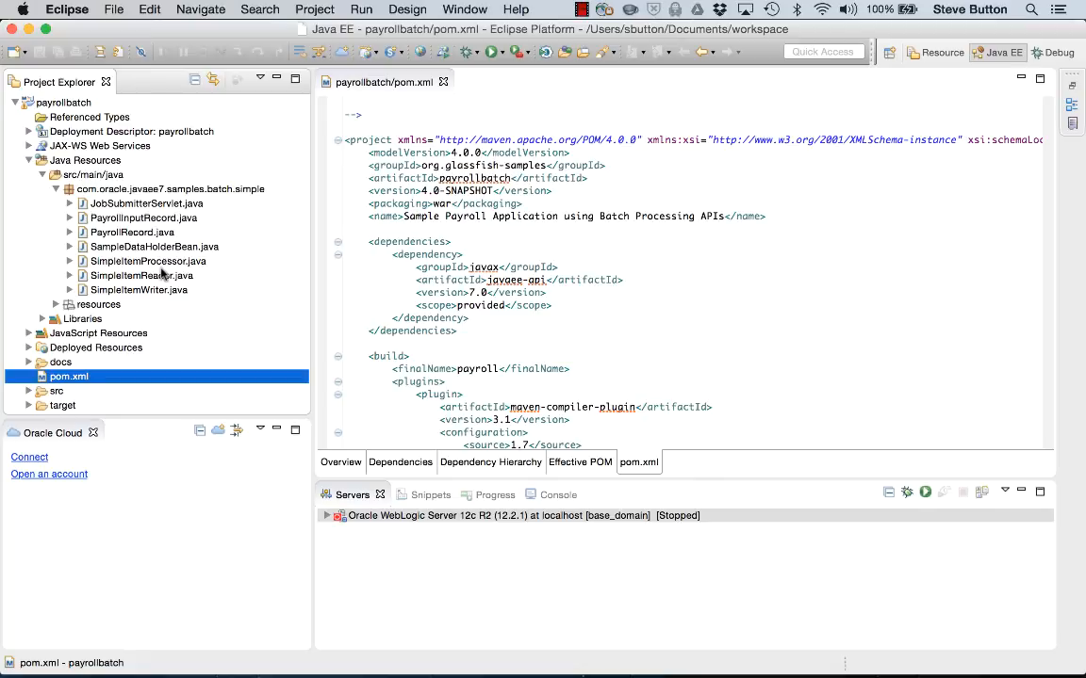
pyautogui.click(148, 261)
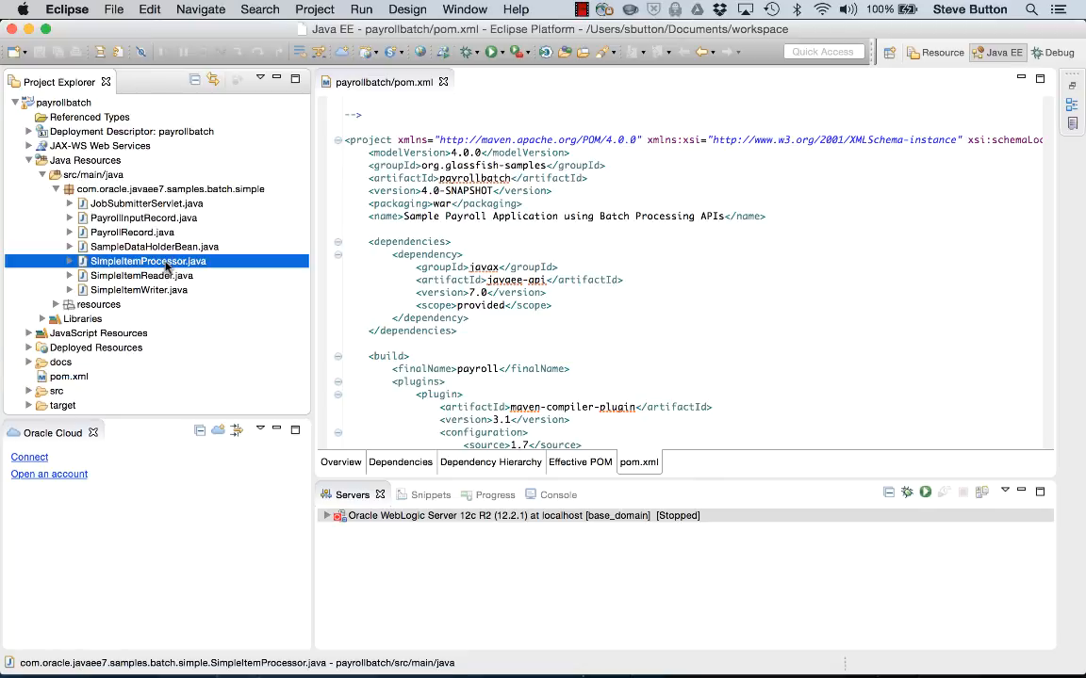
pyautogui.doubleClick(148, 261)
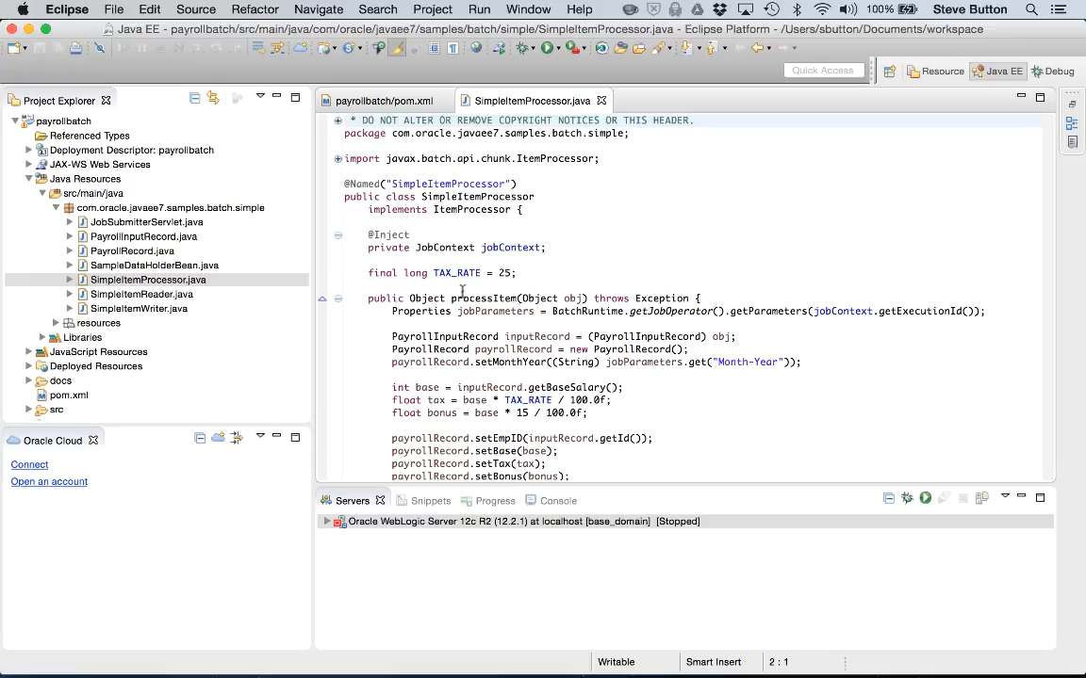
# Run payrollbatch on the local WebLogic 12.2.1 server via Run on Server.
pyautogui.click(63, 120)
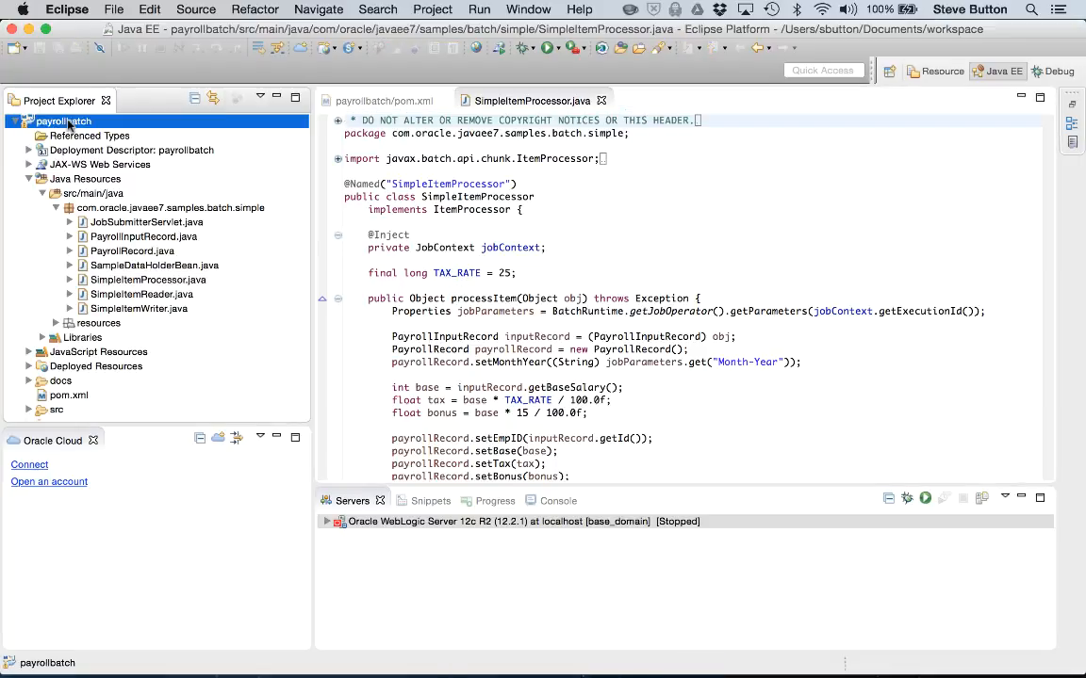
pyautogui.rightClick(62, 120)
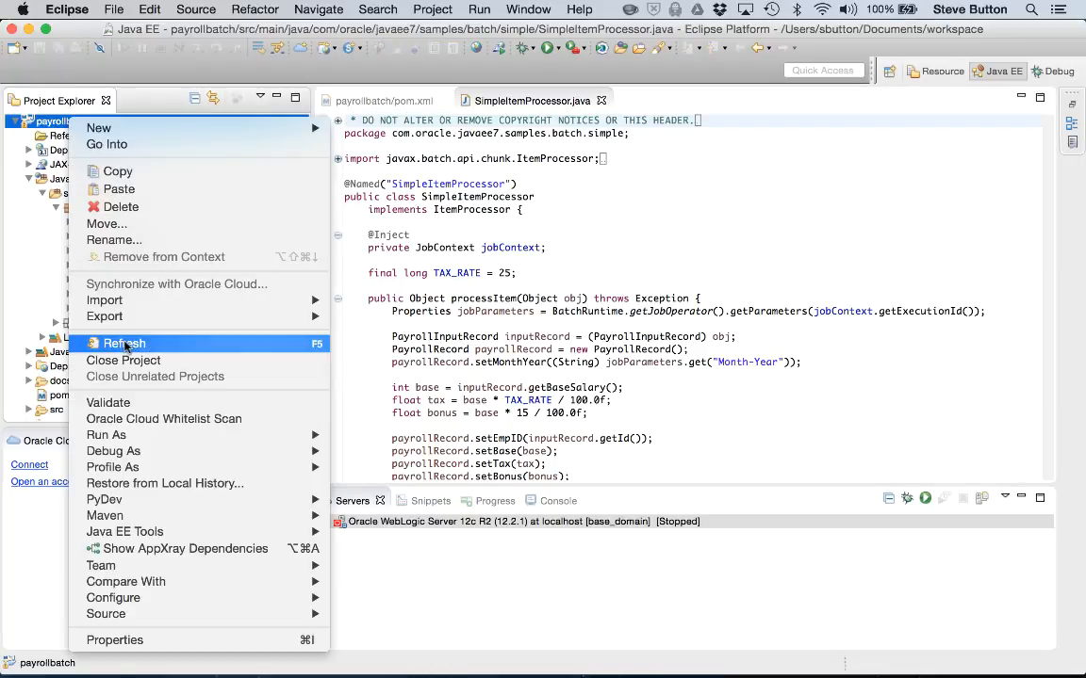
pyautogui.moveTo(106, 434)
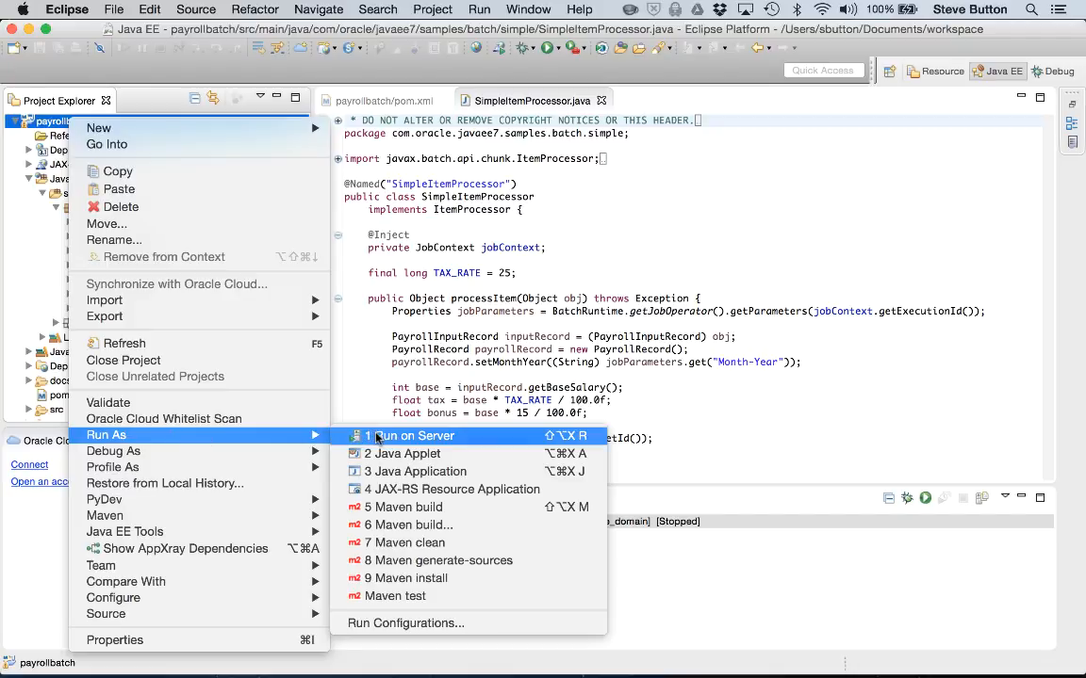
pyautogui.click(415, 437)
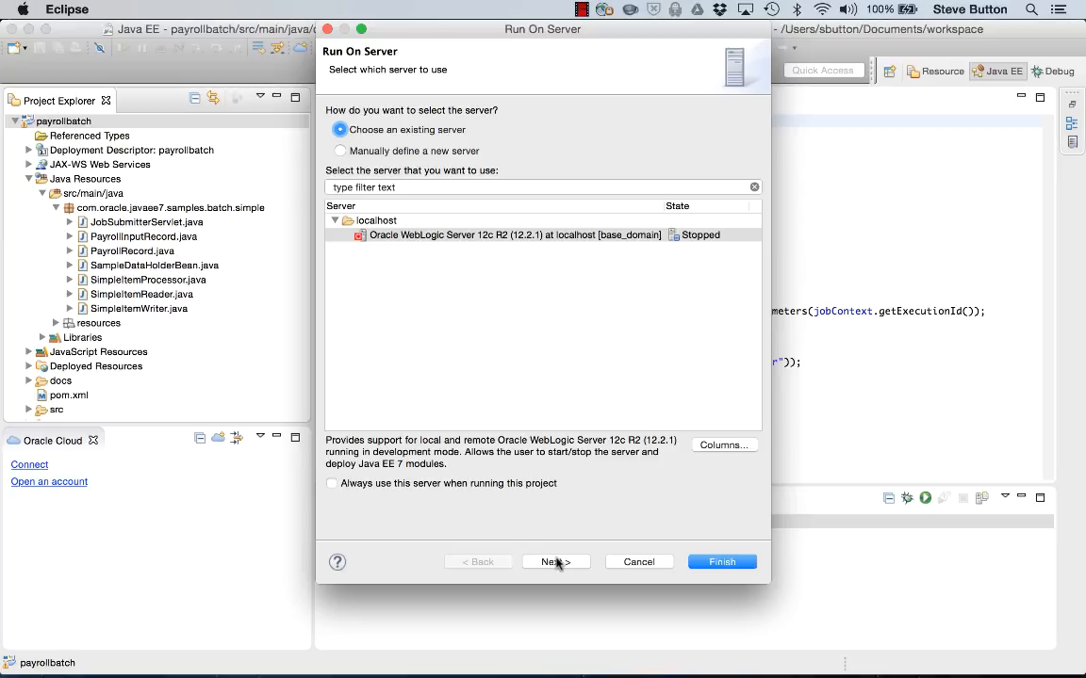
pyautogui.click(555, 561)
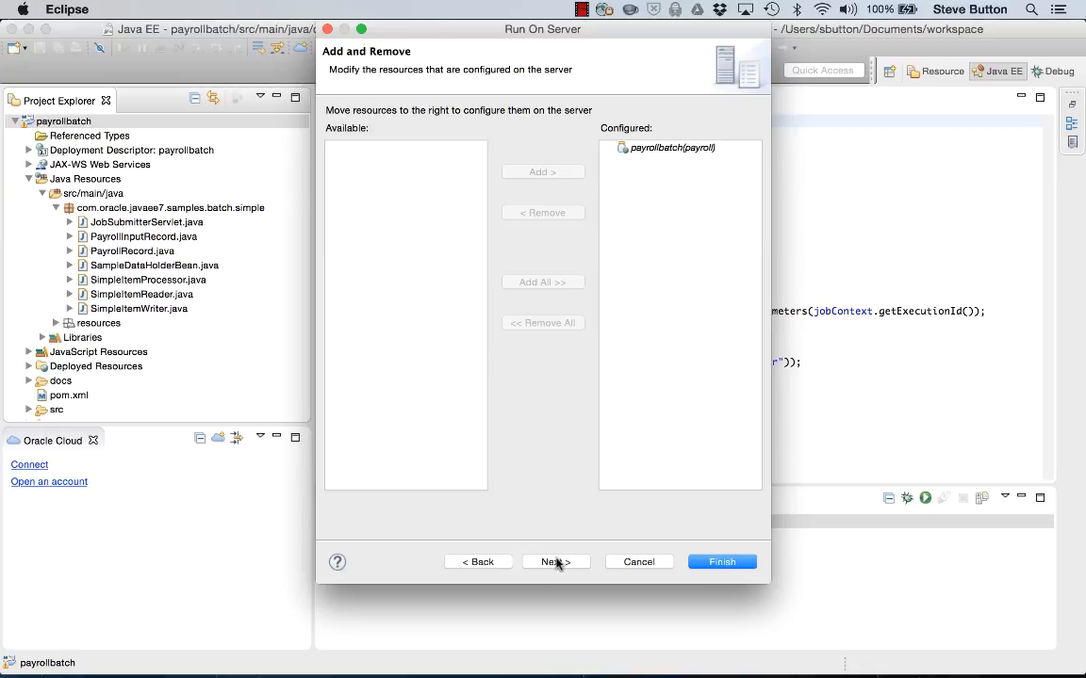
pyautogui.click(721, 562)
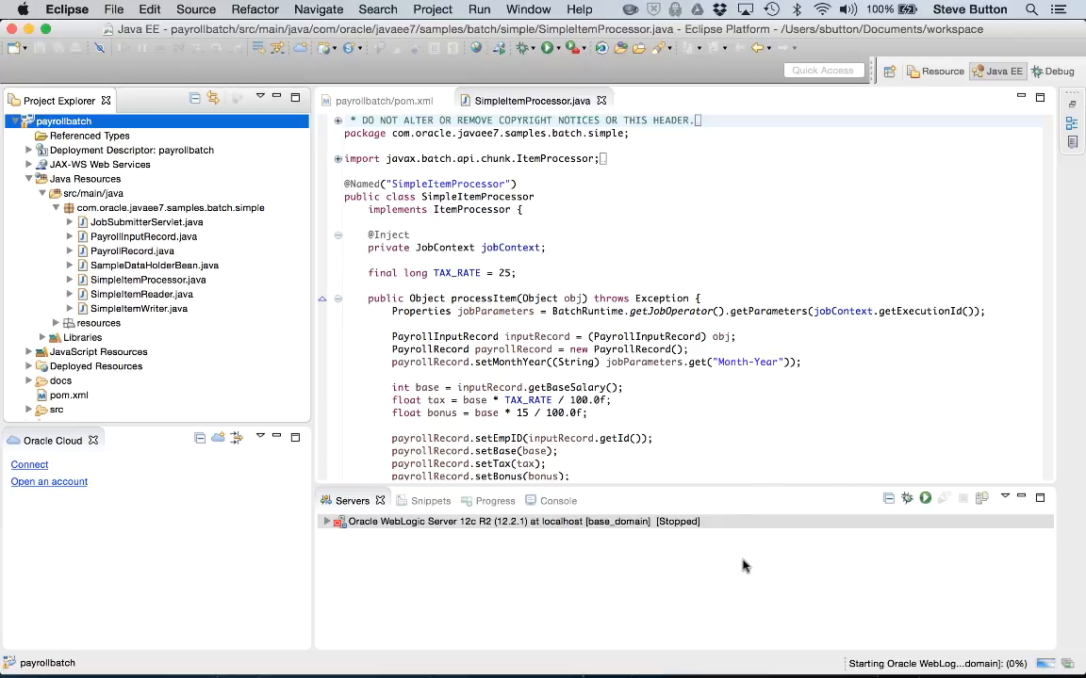
pyautogui.click(541, 500)
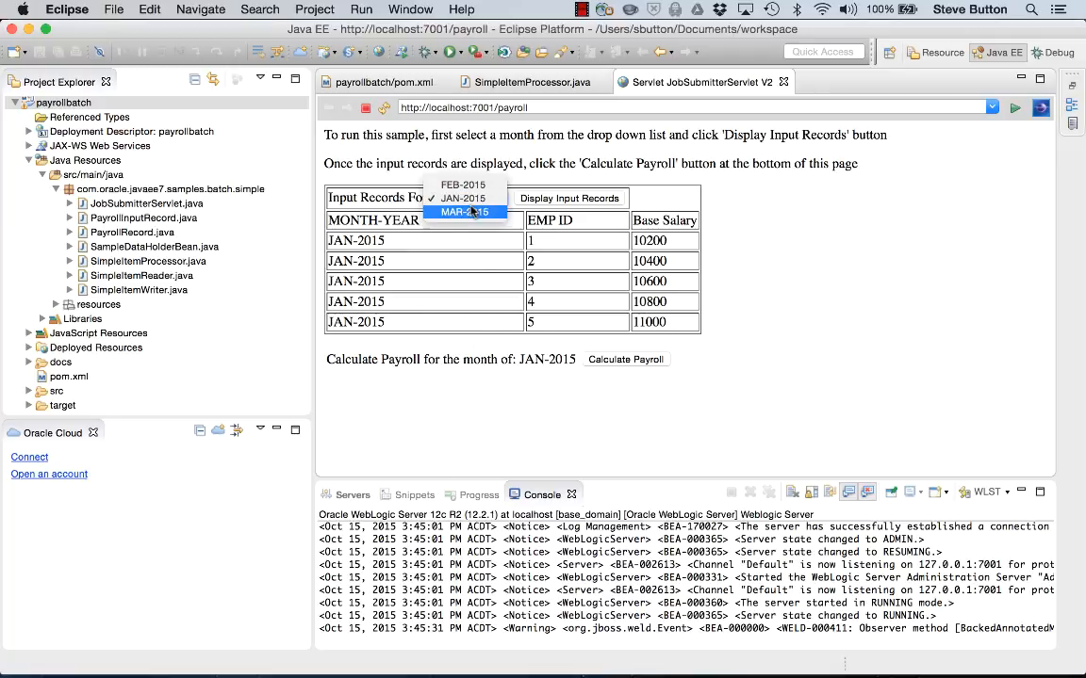
# Select MAR-2015 and calculate payroll, reviewing the bonus, tax and net results.
pyautogui.click(463, 211)
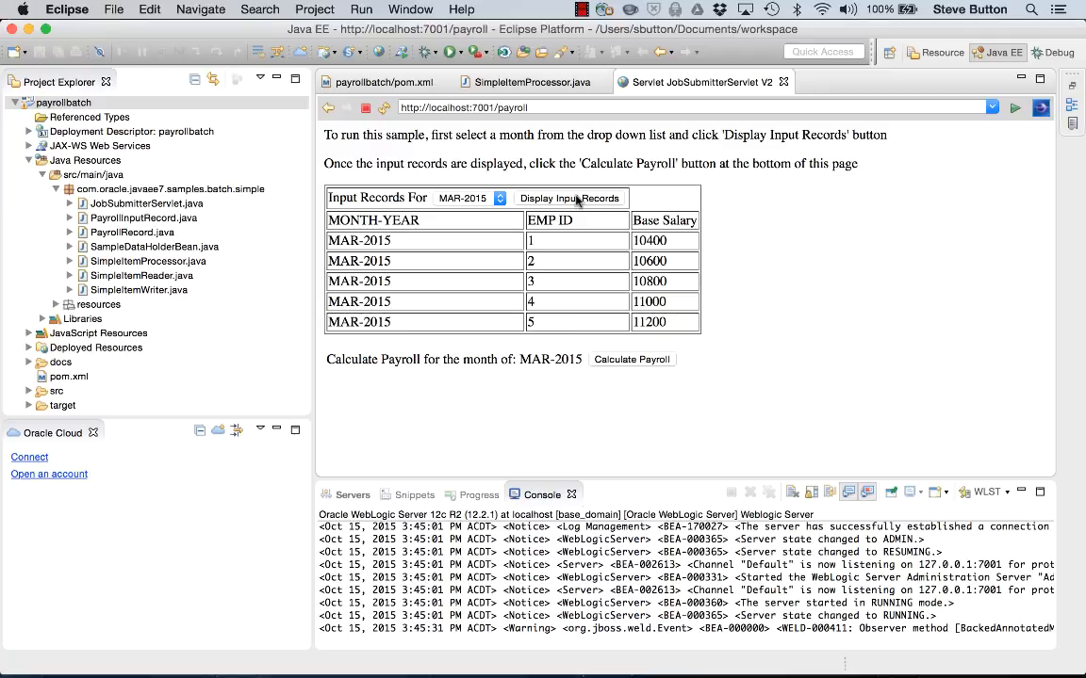
pyautogui.moveTo(646, 369)
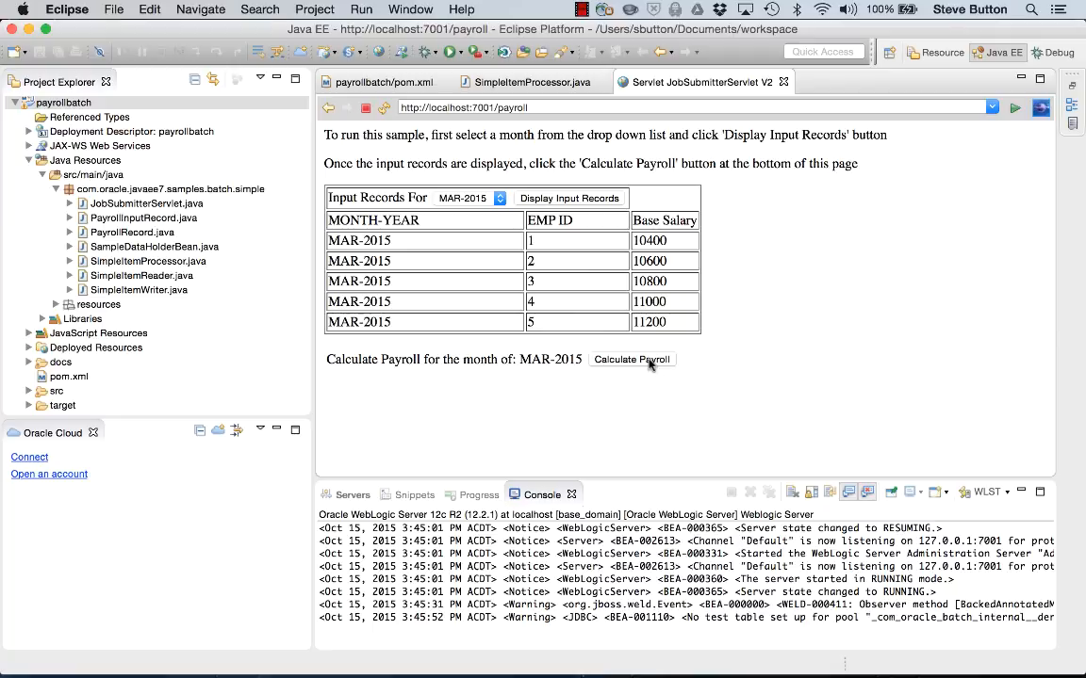
pyautogui.click(632, 359)
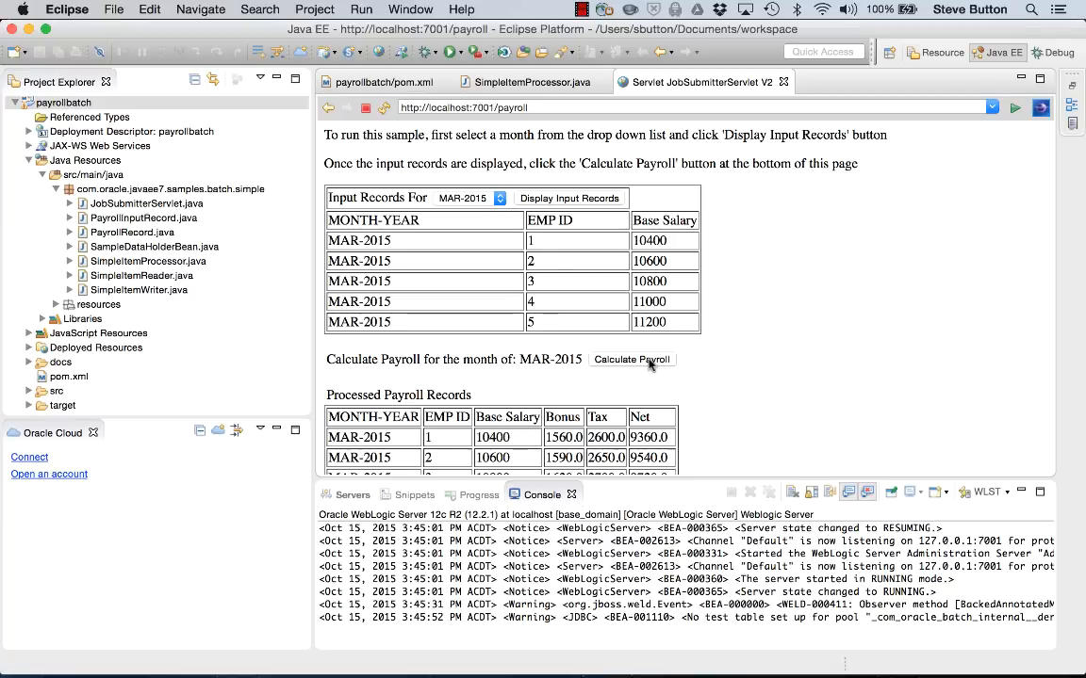
pyautogui.scroll(-3)
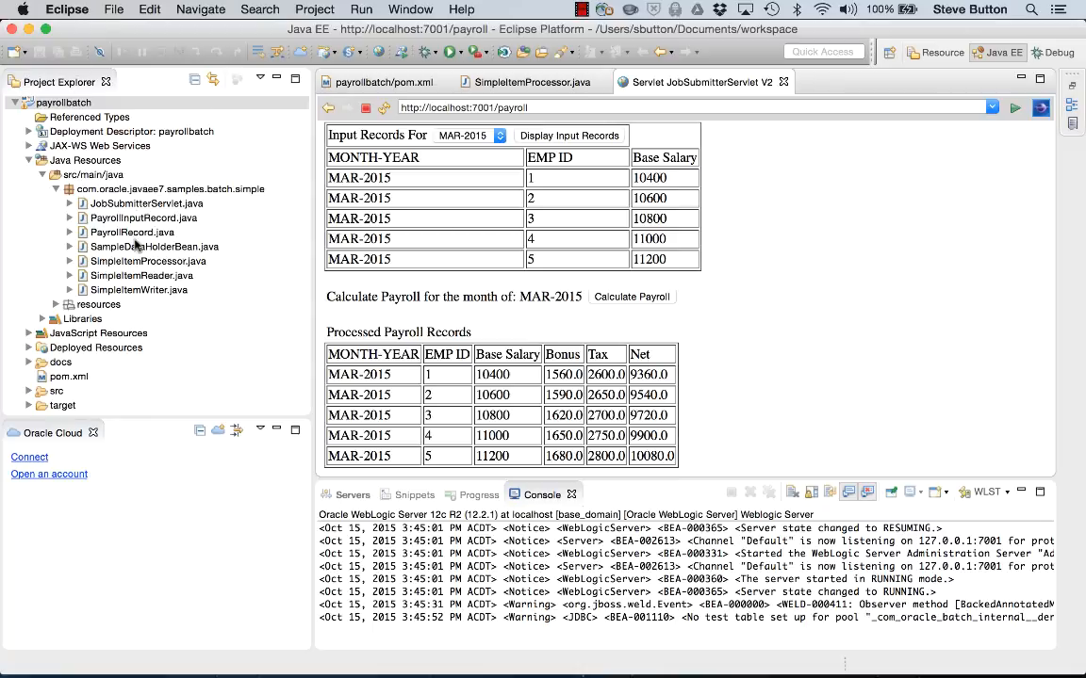
# Change TAX_RATE in SimpleItemProcessor.java from 25 to 50.
pyautogui.click(528, 82)
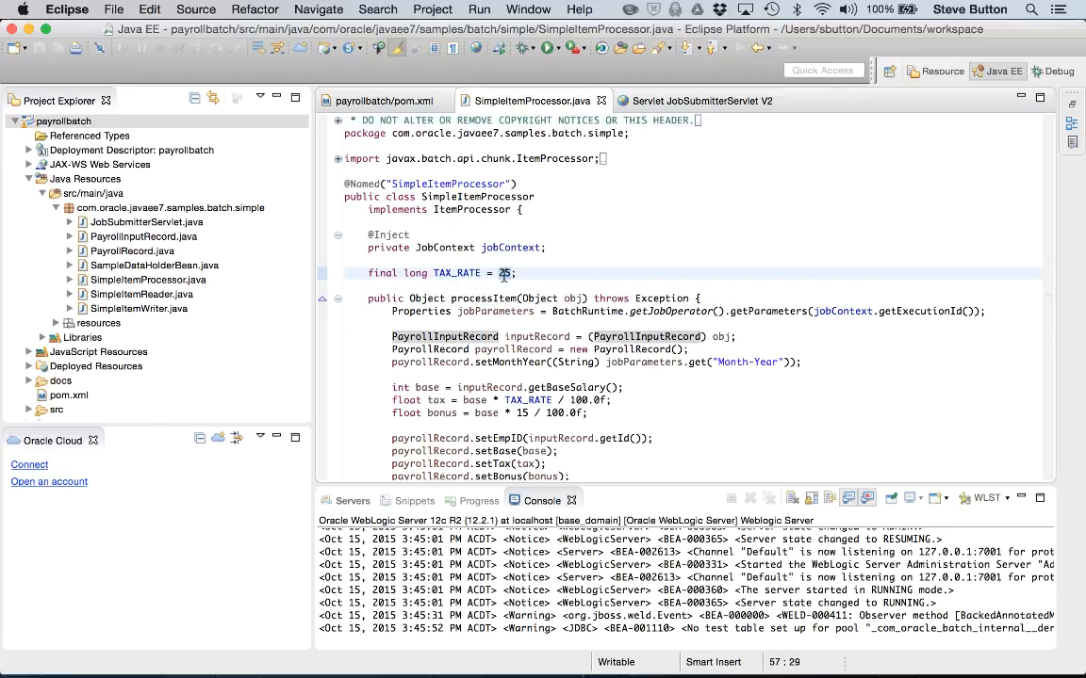
pyautogui.write('50')
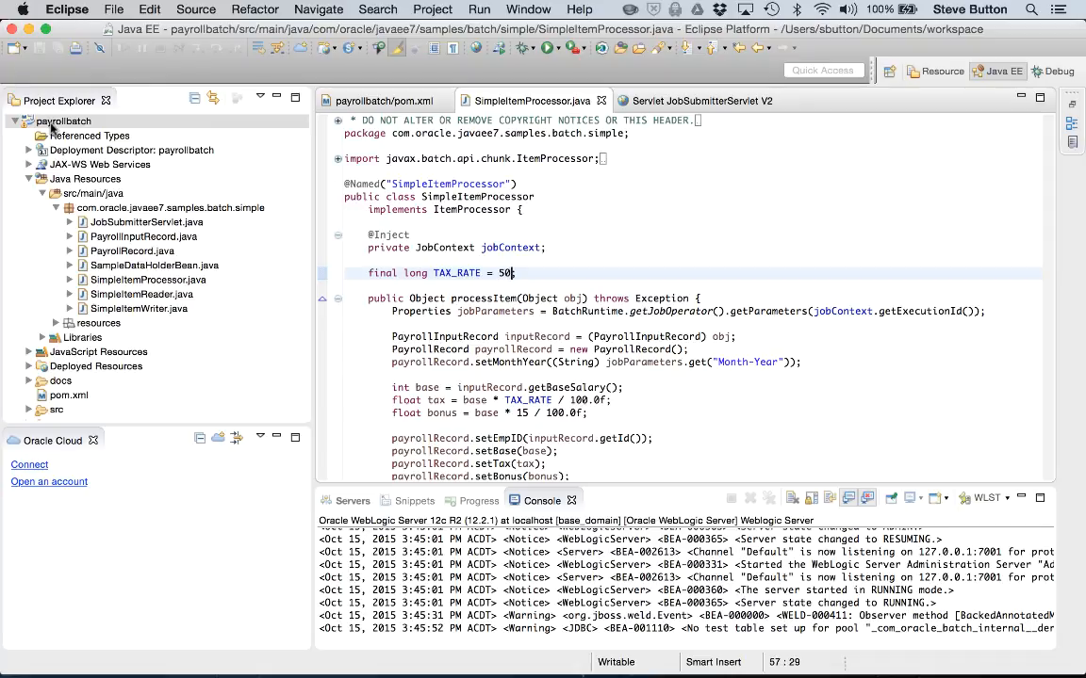
# Redeploy the payrollbatch project on the WebLogic server.
pyautogui.rightClick(63, 121)
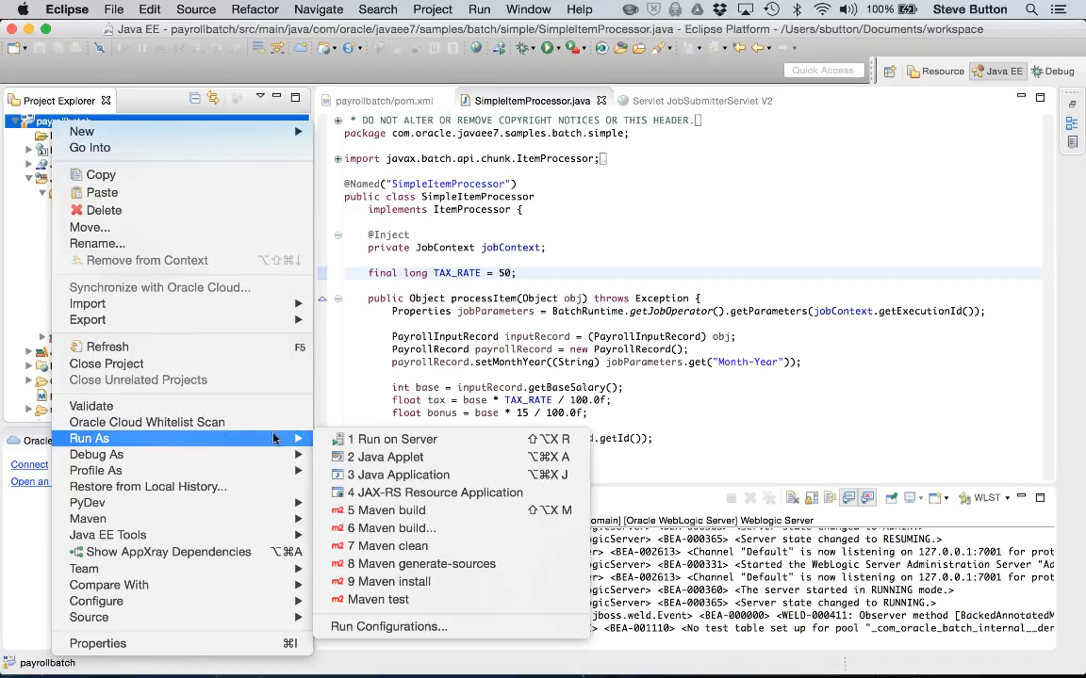
pyautogui.click(393, 439)
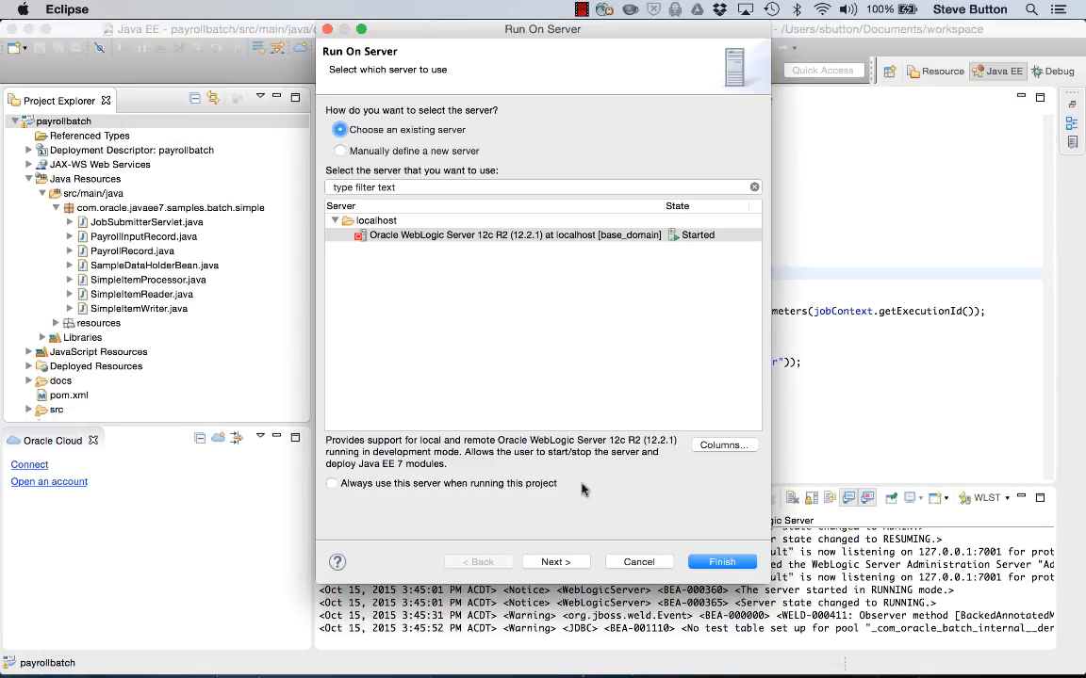
pyautogui.click(555, 561)
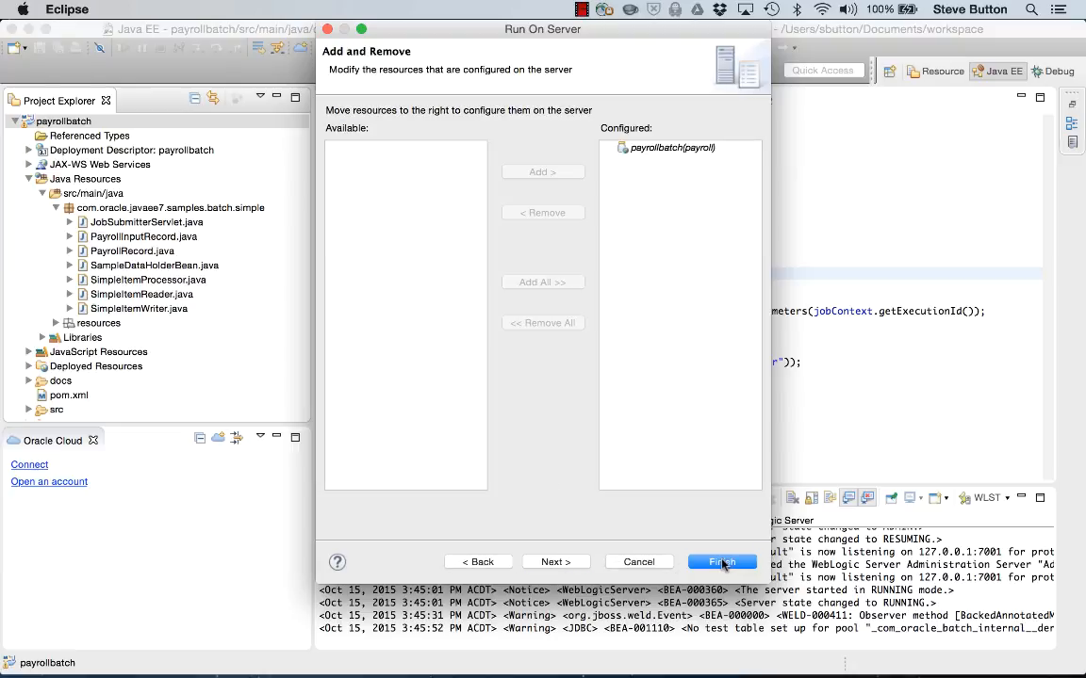
pyautogui.click(721, 561)
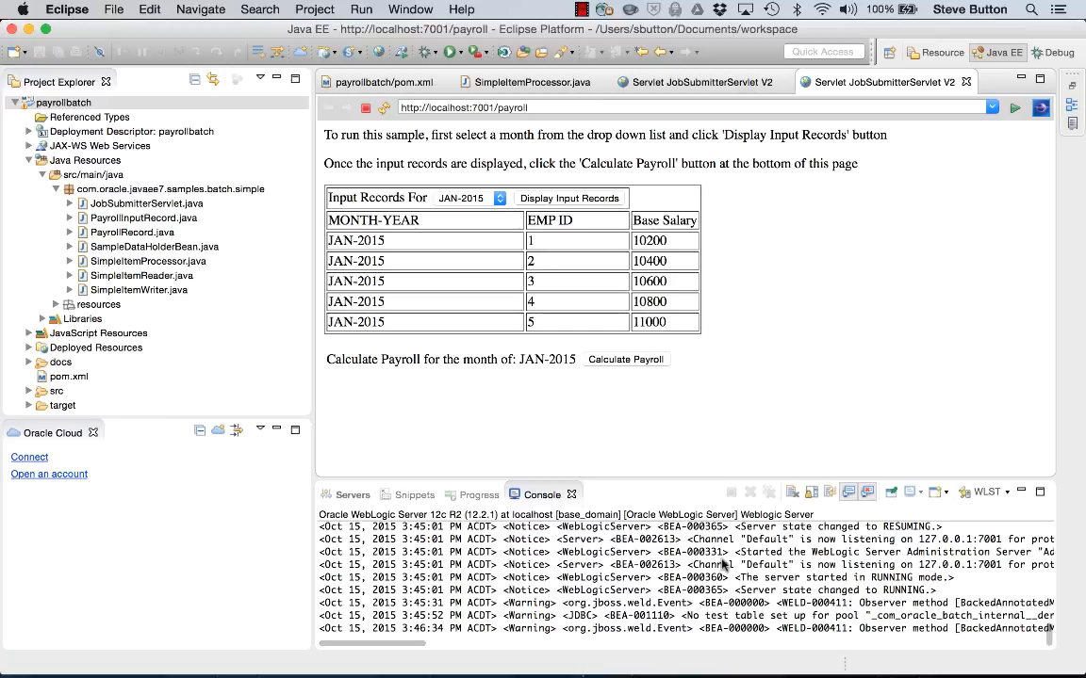
# Calculate payroll for MAR-2015 and scroll to the doubled tax results.
pyautogui.click(493, 198)
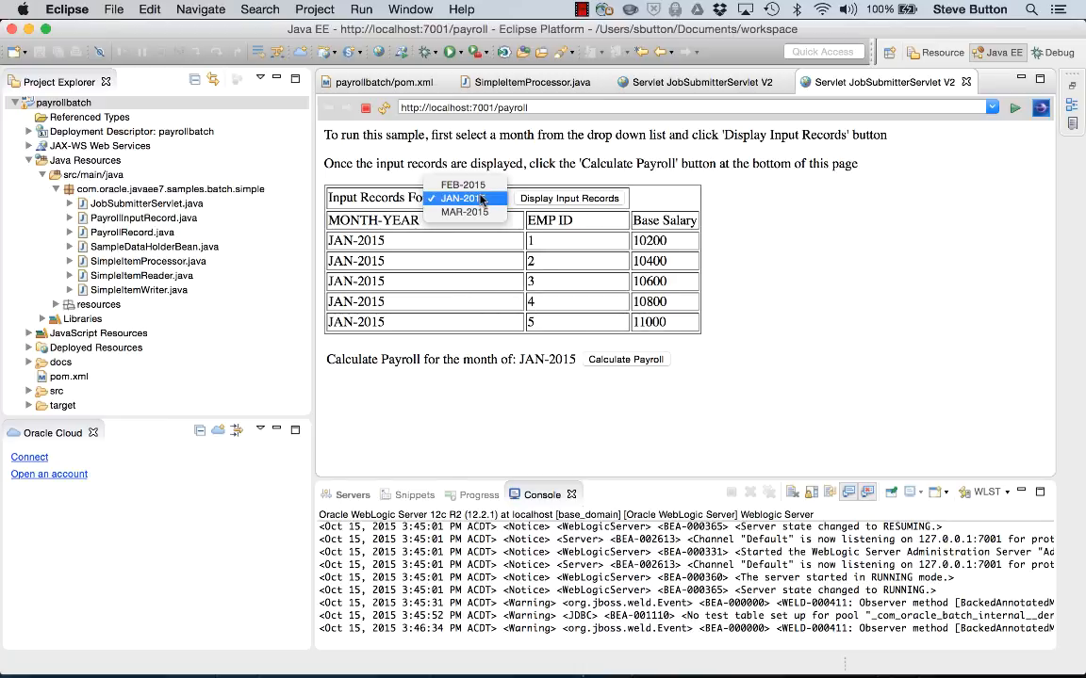
pyautogui.click(465, 212)
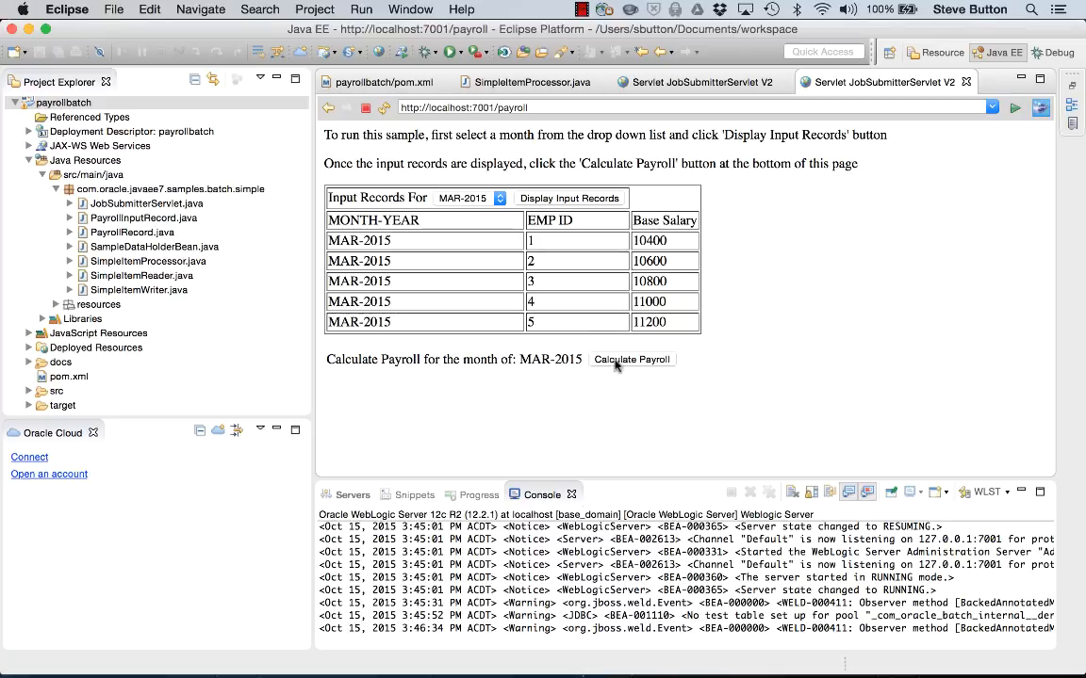
pyautogui.click(631, 359)
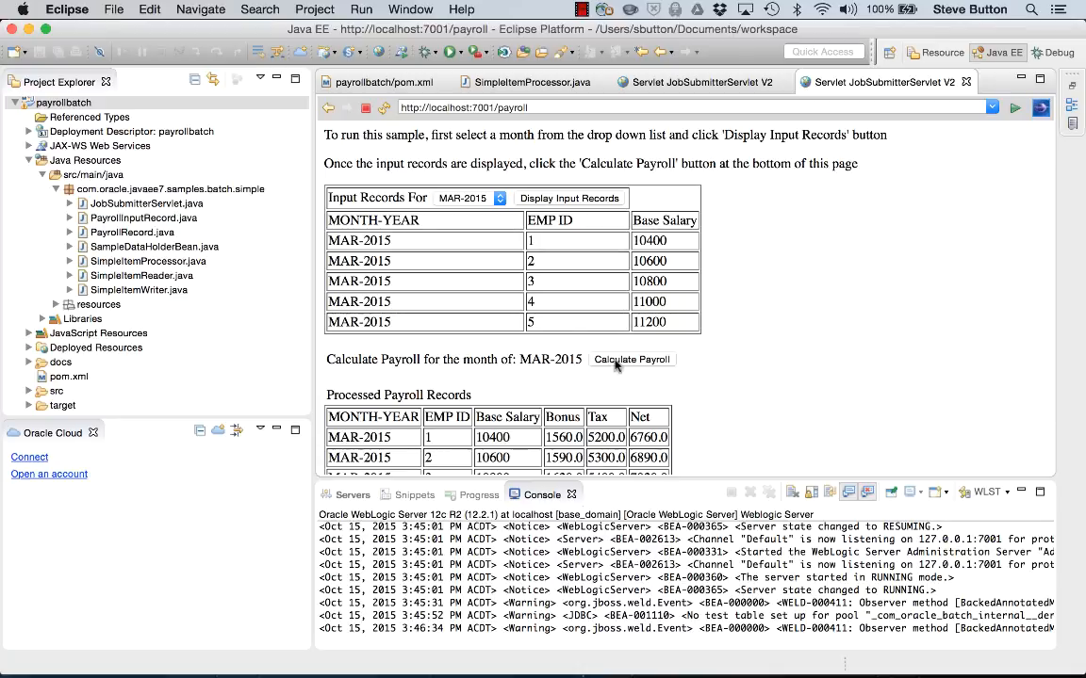
pyautogui.scroll(-3)
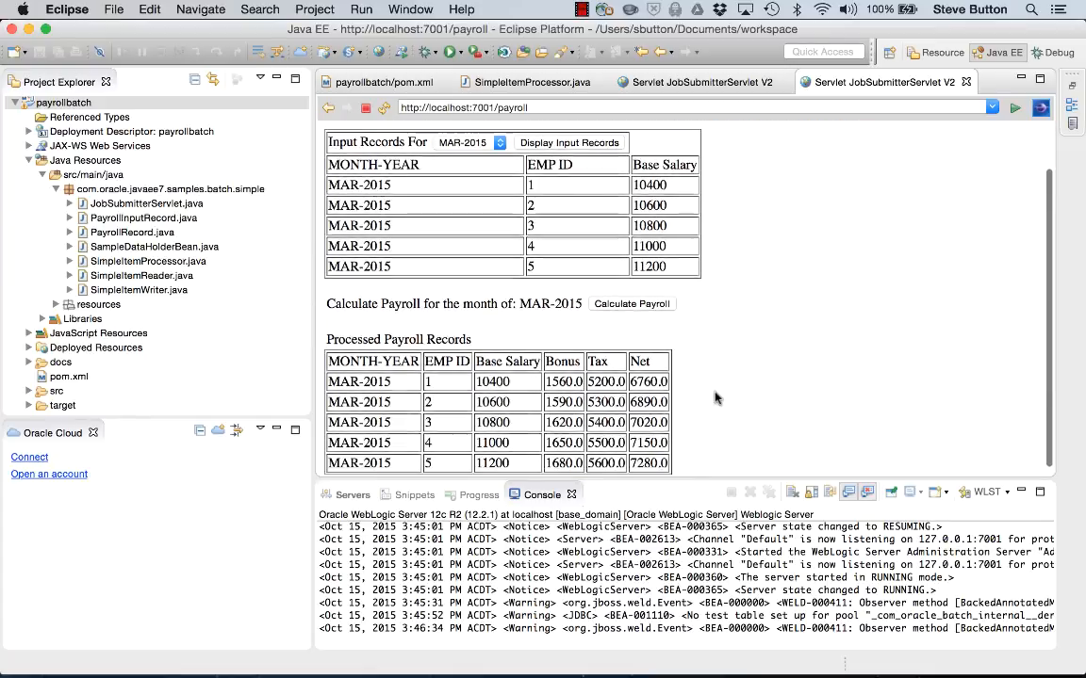